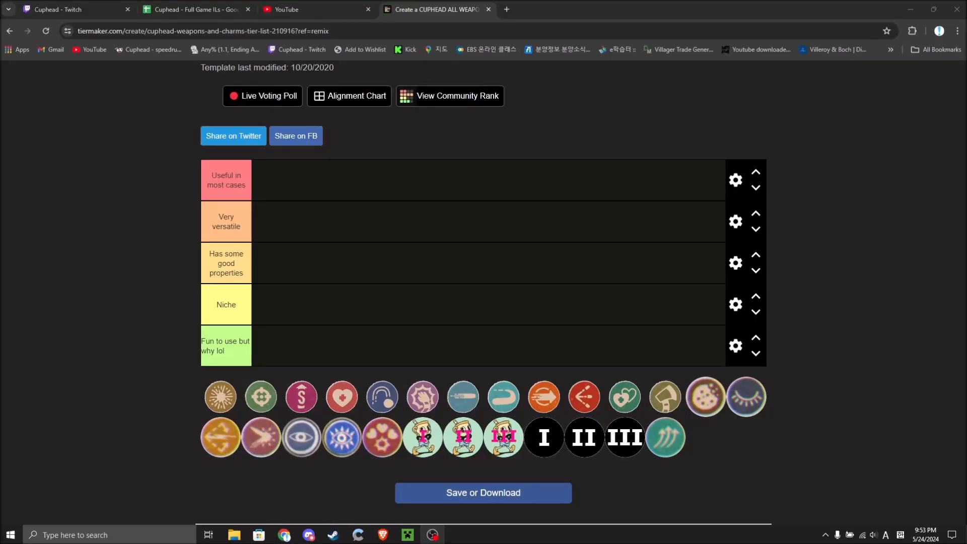
pyautogui.moveTo(570, 228)
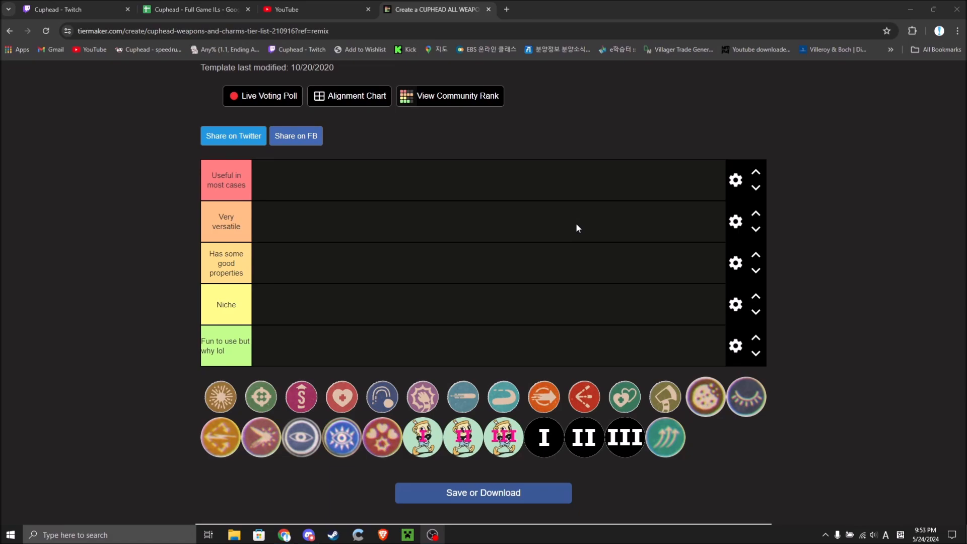
pyautogui.moveTo(458, 264)
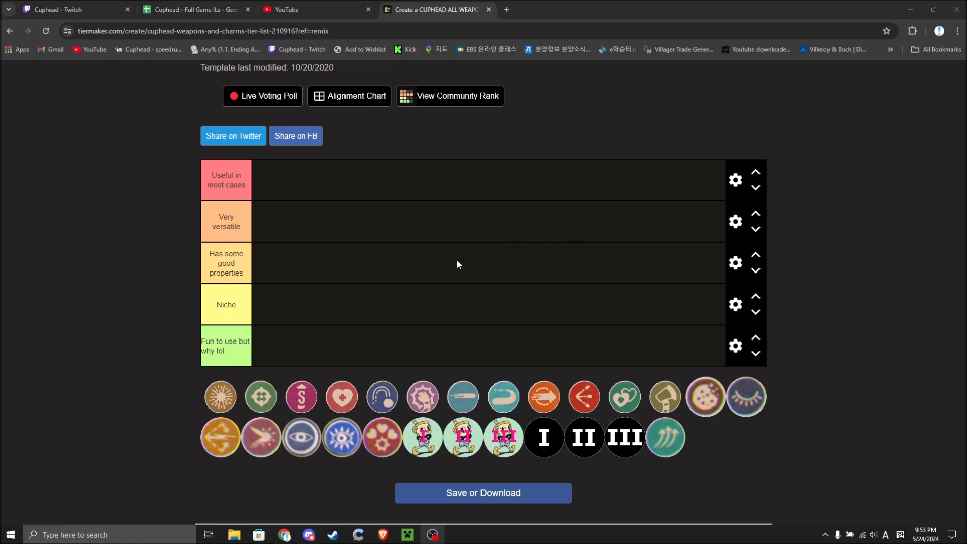
pyautogui.moveTo(280, 387)
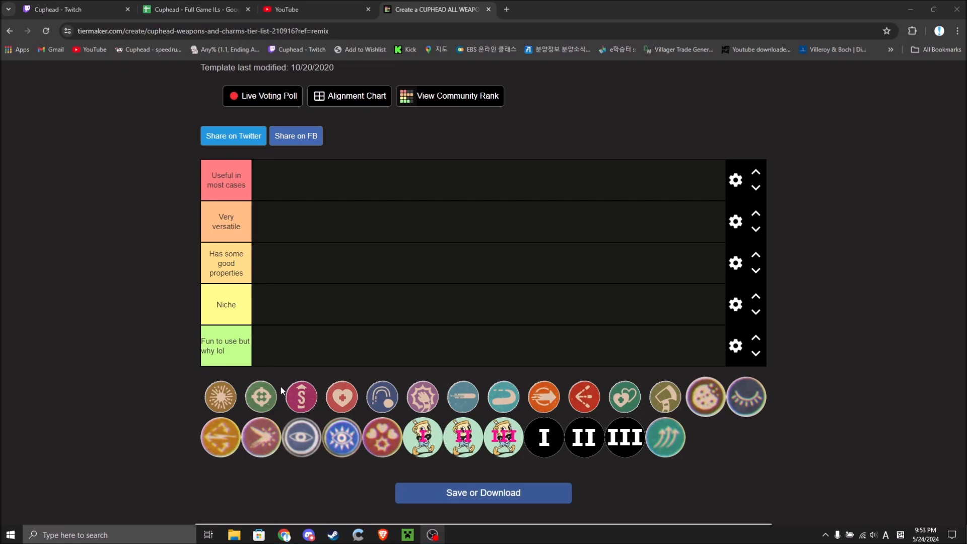
pyautogui.moveTo(148, 404)
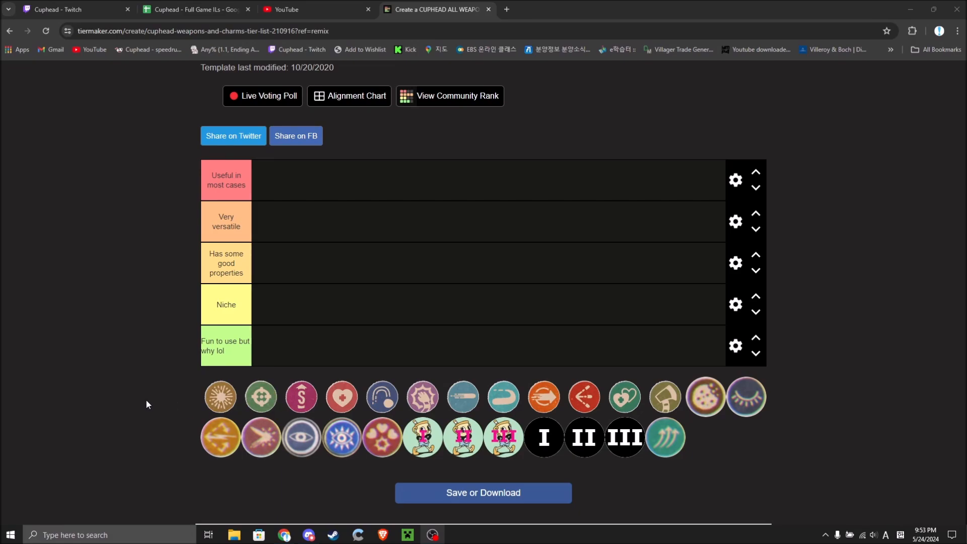
pyautogui.moveTo(220, 396)
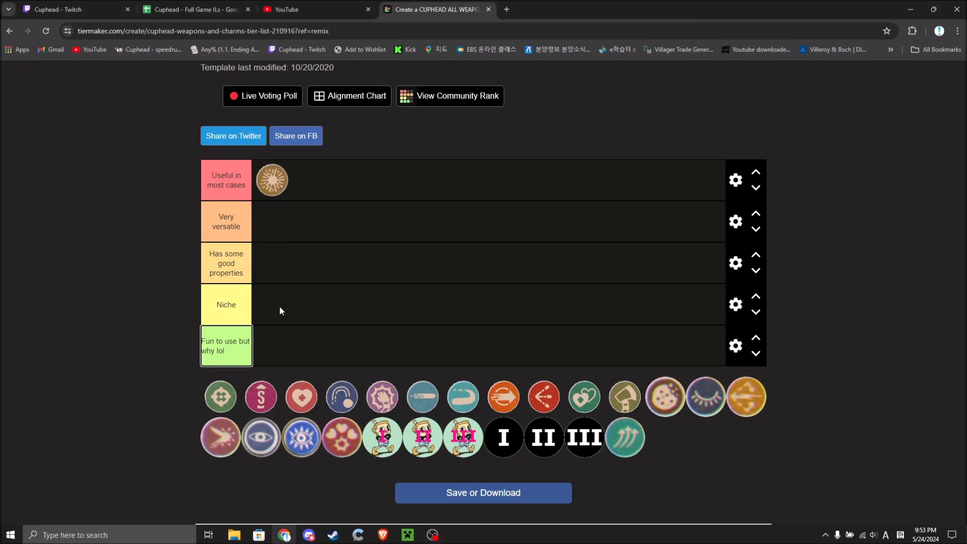
pyautogui.moveTo(203, 389)
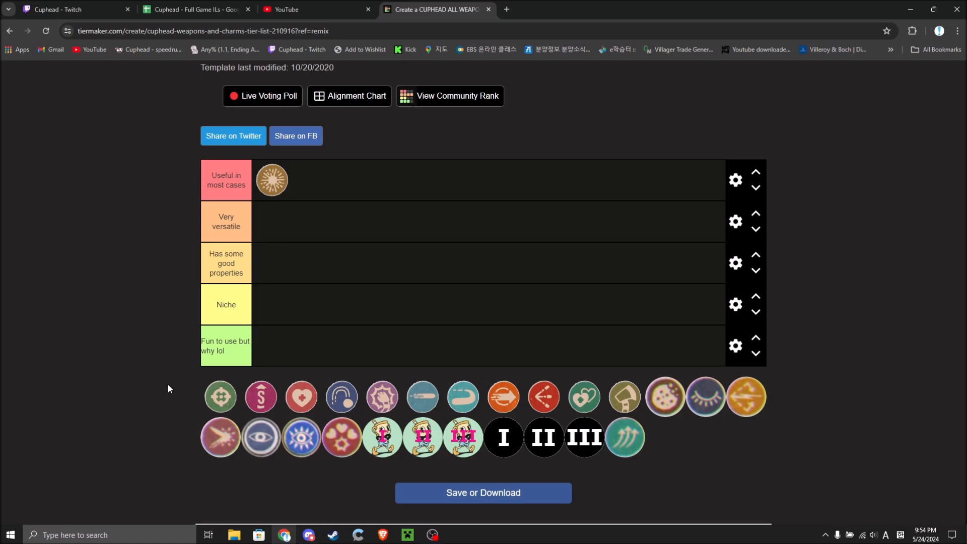
pyautogui.moveTo(175, 388)
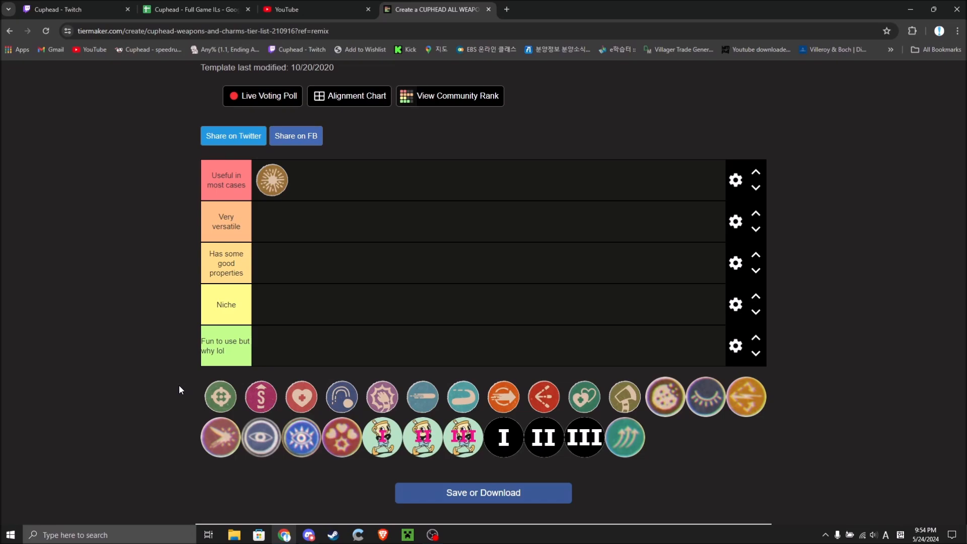
pyautogui.moveTo(196, 392)
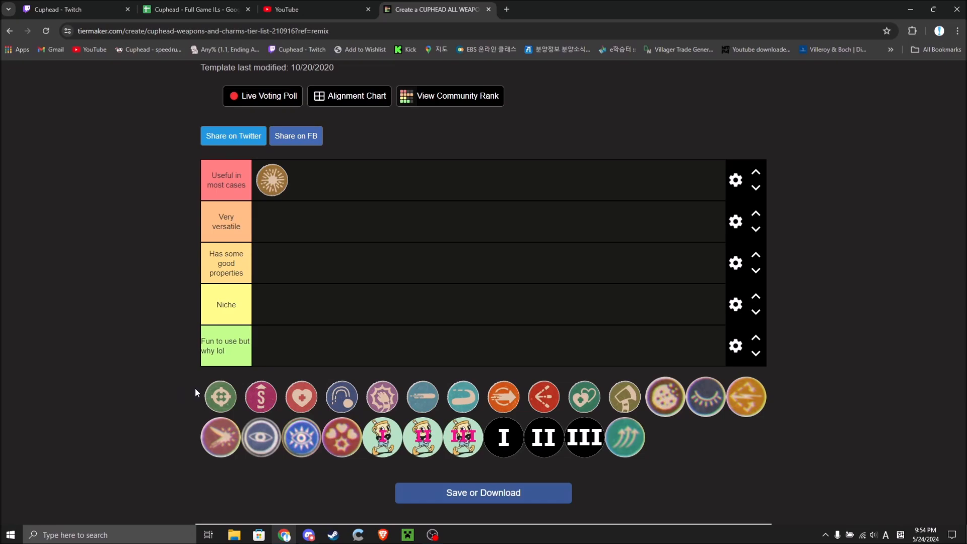
pyautogui.moveTo(164, 418)
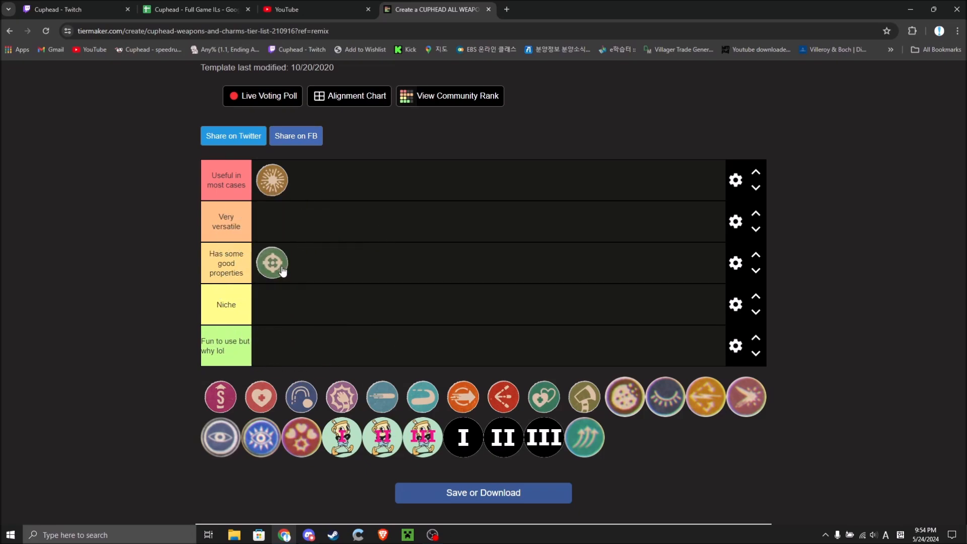
pyautogui.moveTo(269, 367)
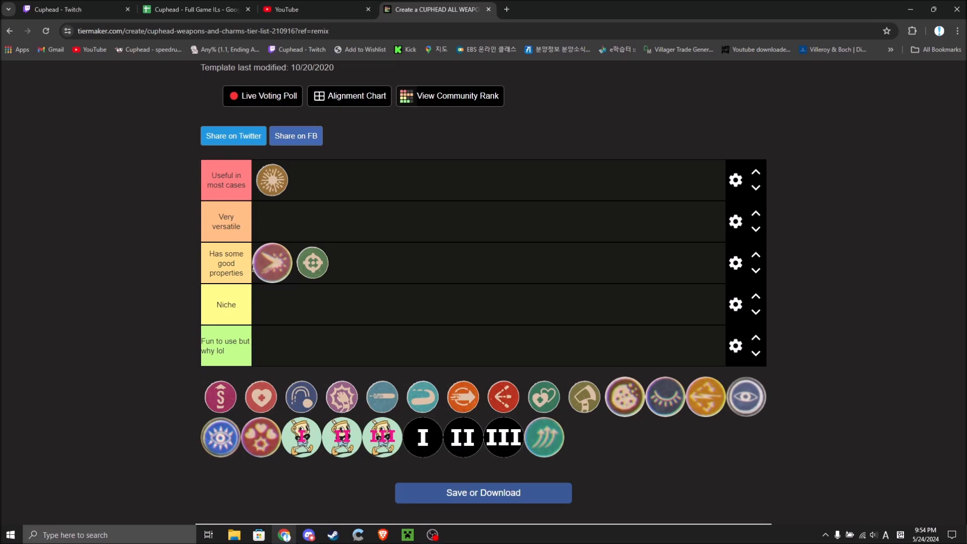
pyautogui.moveTo(308, 273)
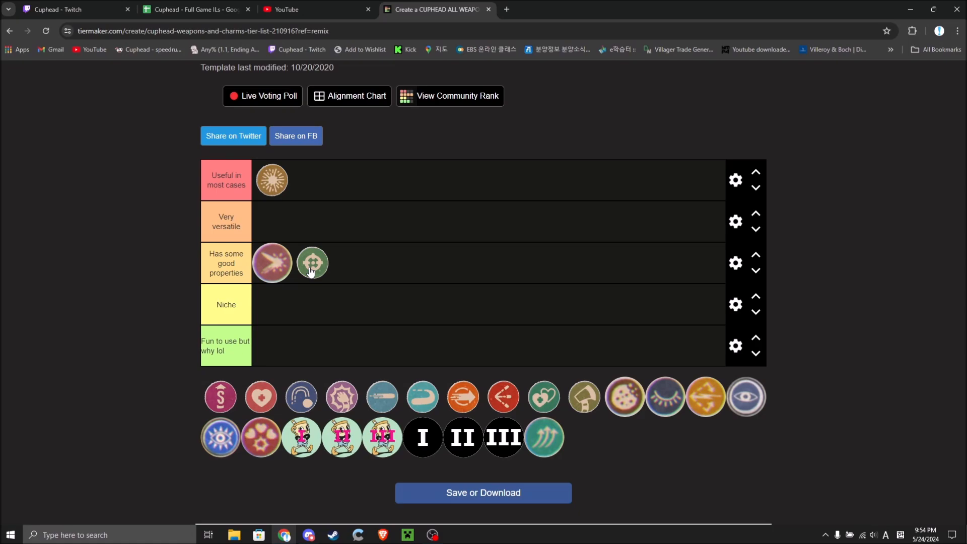
pyautogui.moveTo(294, 280)
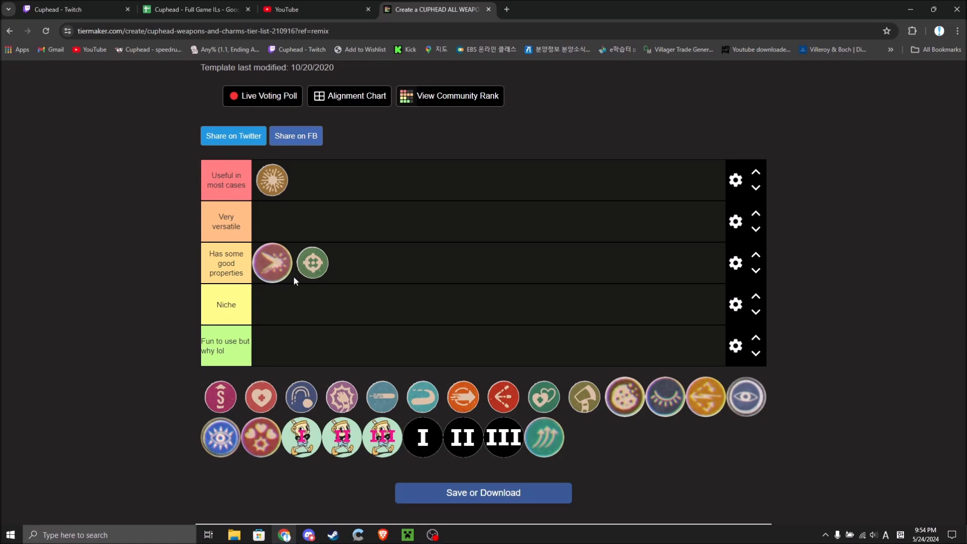
pyautogui.moveTo(324, 285)
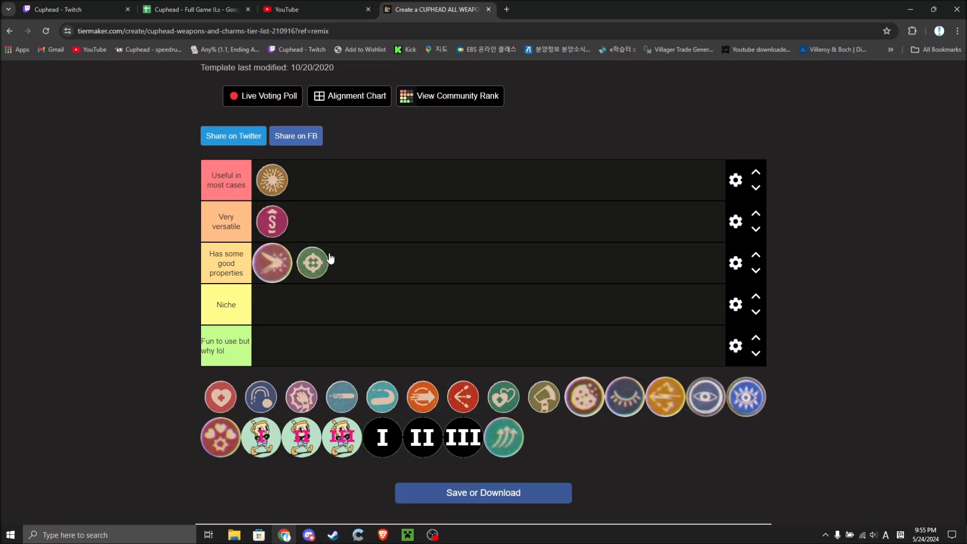
pyautogui.moveTo(319, 289)
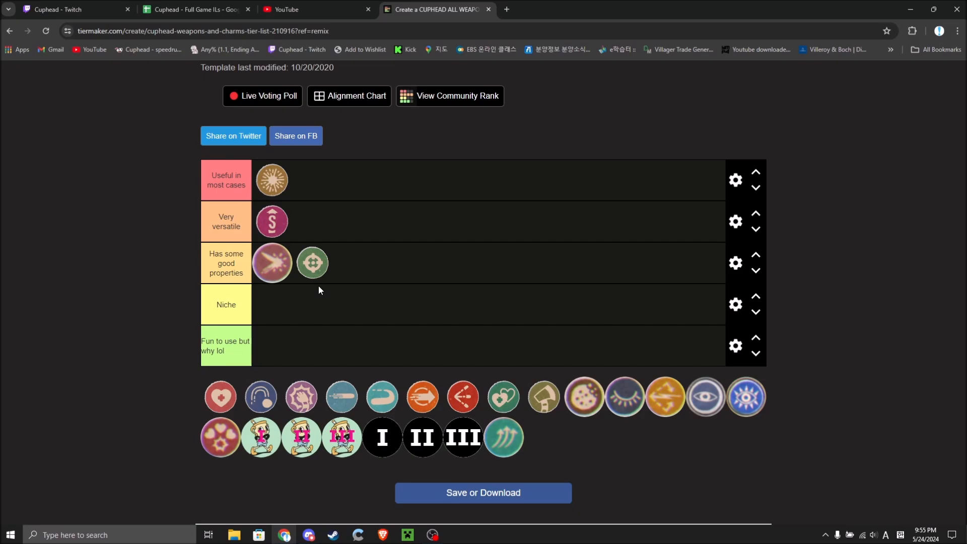
pyautogui.moveTo(337, 241)
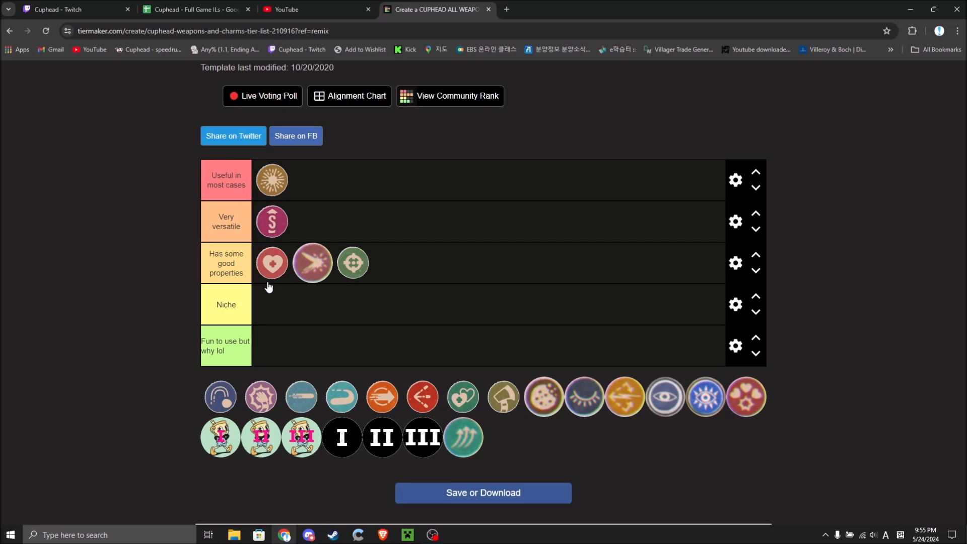
pyautogui.moveTo(286, 353)
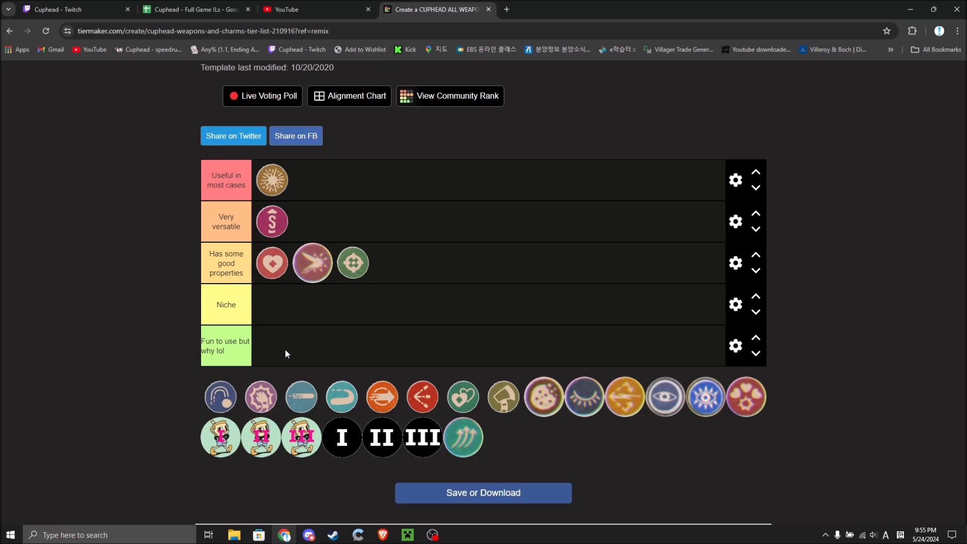
pyautogui.moveTo(291, 319)
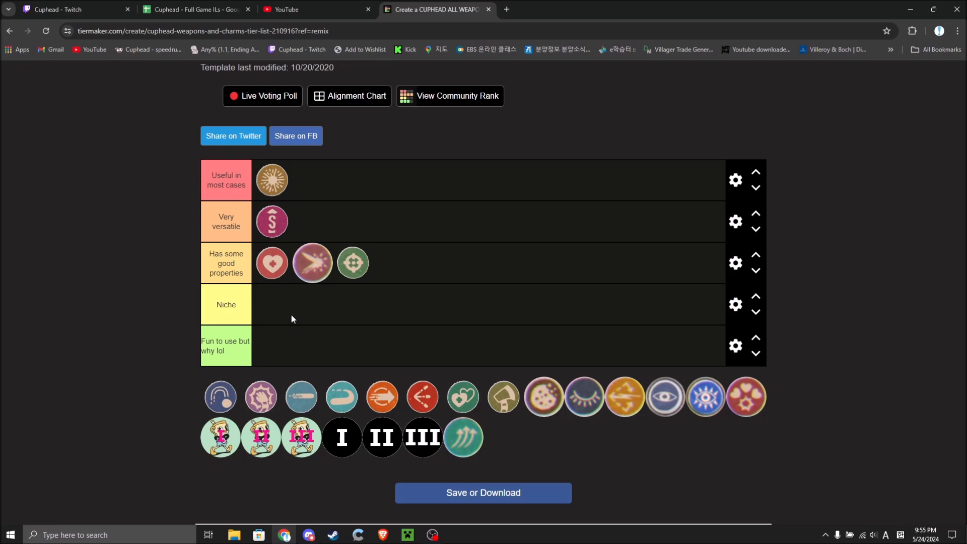
pyautogui.moveTo(265, 267)
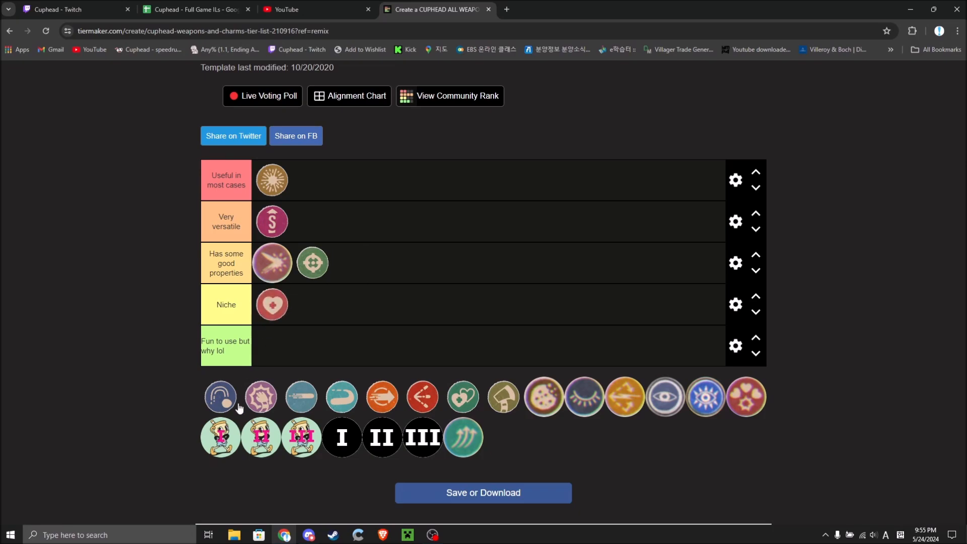
pyautogui.moveTo(234, 407)
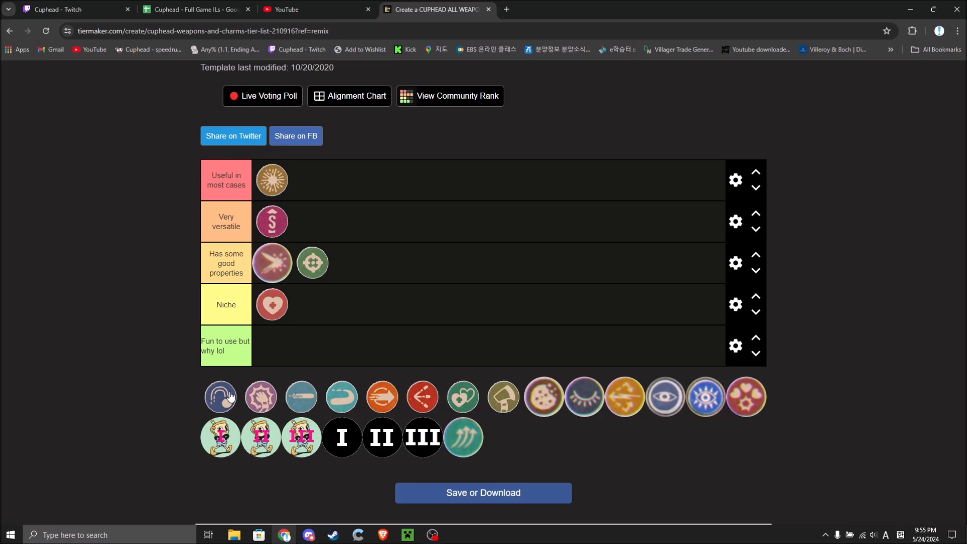
pyautogui.moveTo(226, 400)
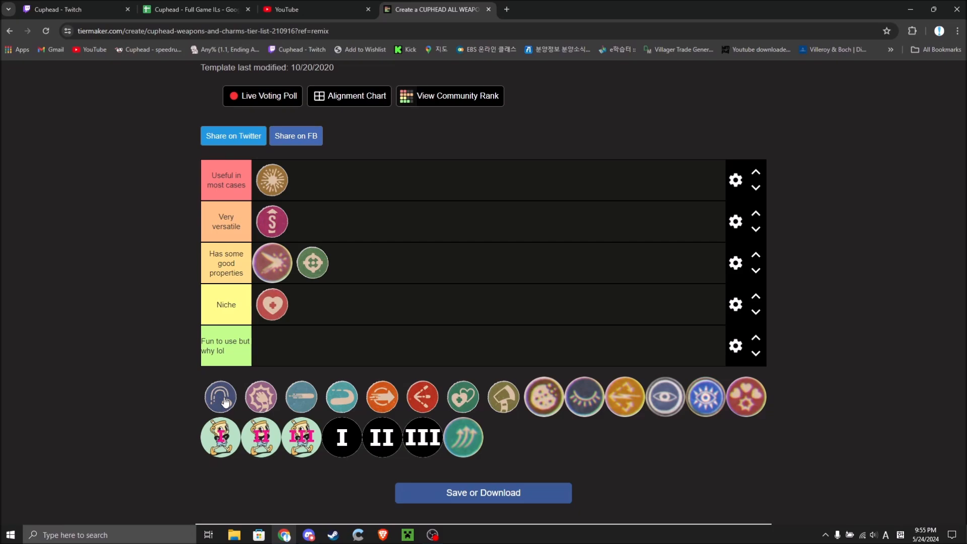
pyautogui.moveTo(222, 405)
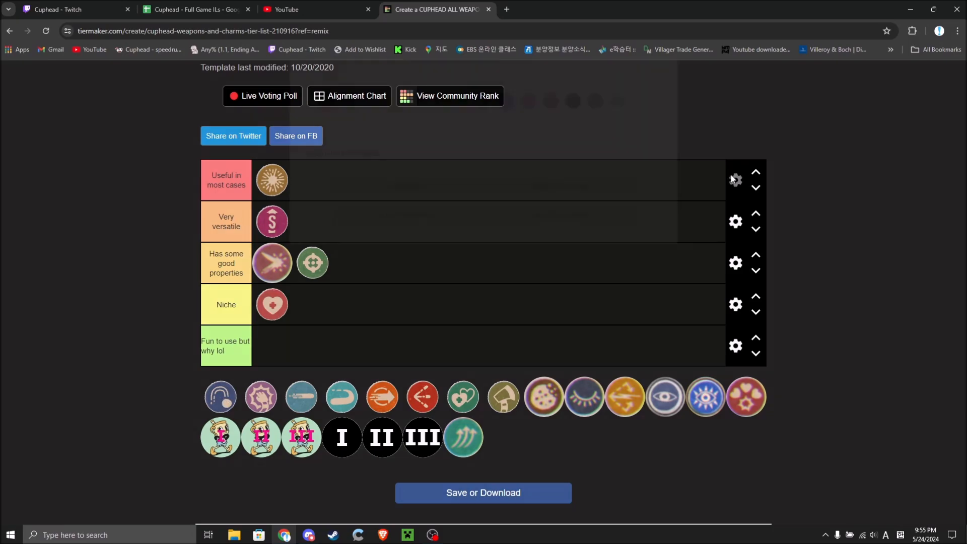
# Add a new tier above the current top tier
pyautogui.click(735, 179)
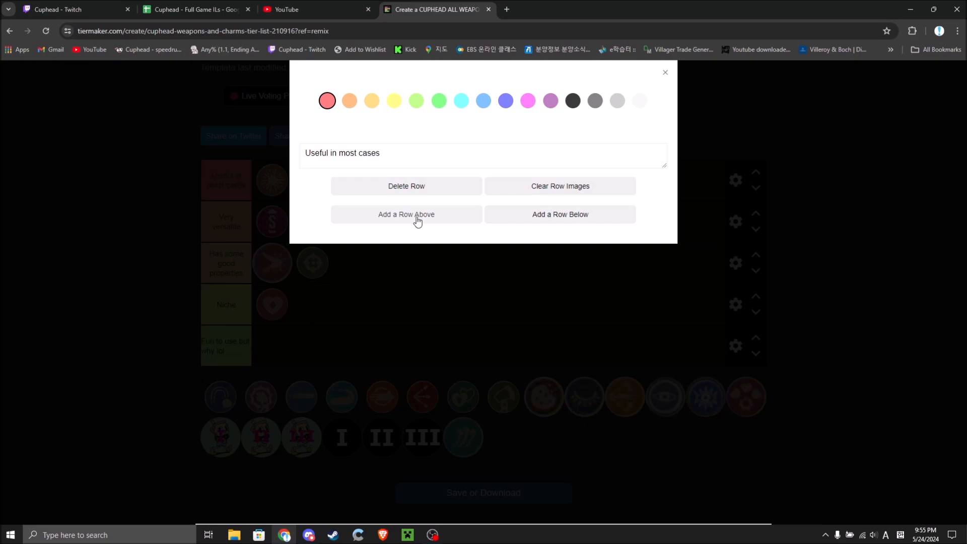
pyautogui.click(550, 101)
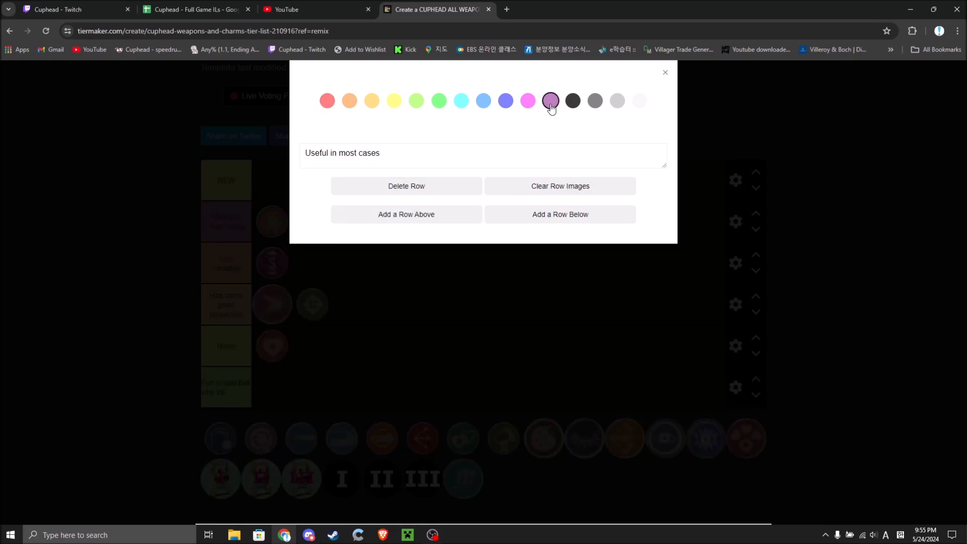
pyautogui.click(327, 101)
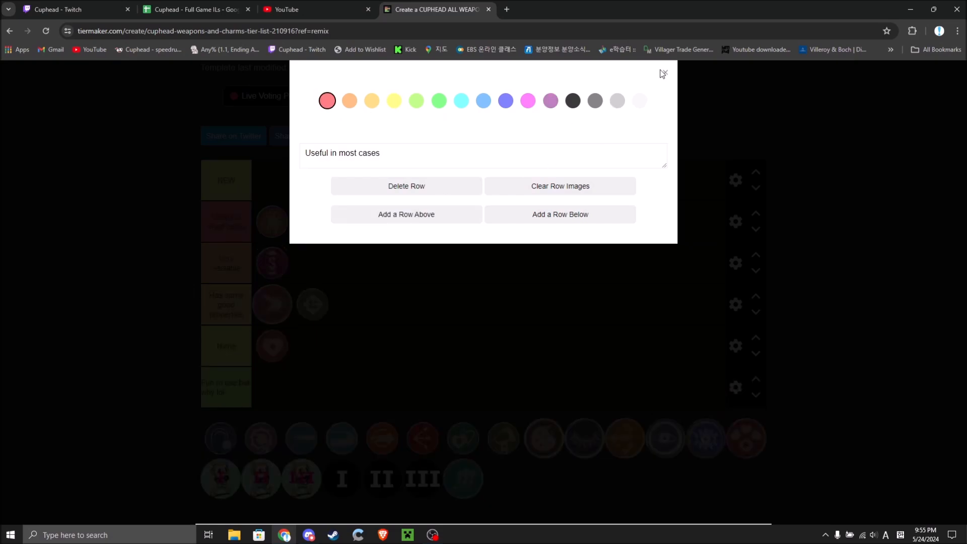
# Colour the new top tier purple and edit its label to 'The most'
pyautogui.click(393, 100)
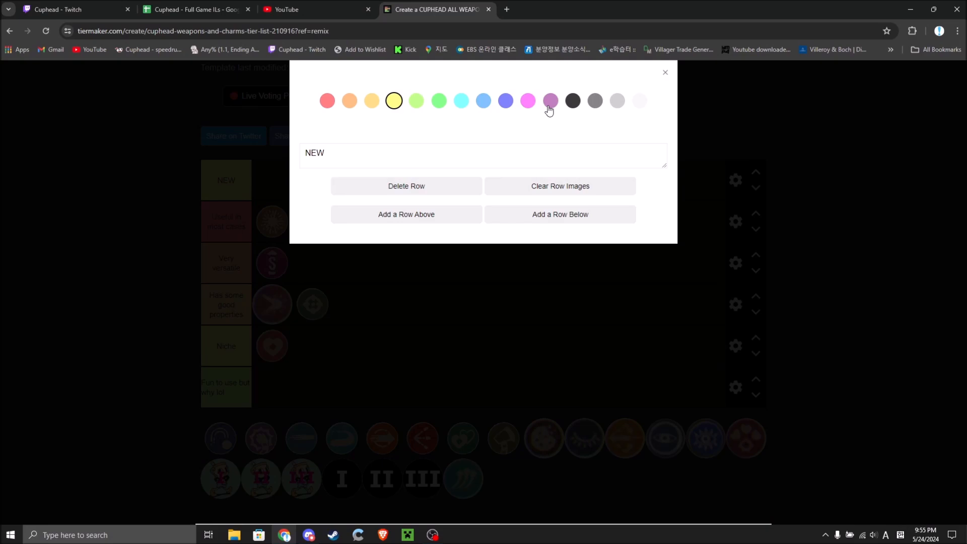
pyautogui.click(549, 100)
pyautogui.write('The most')
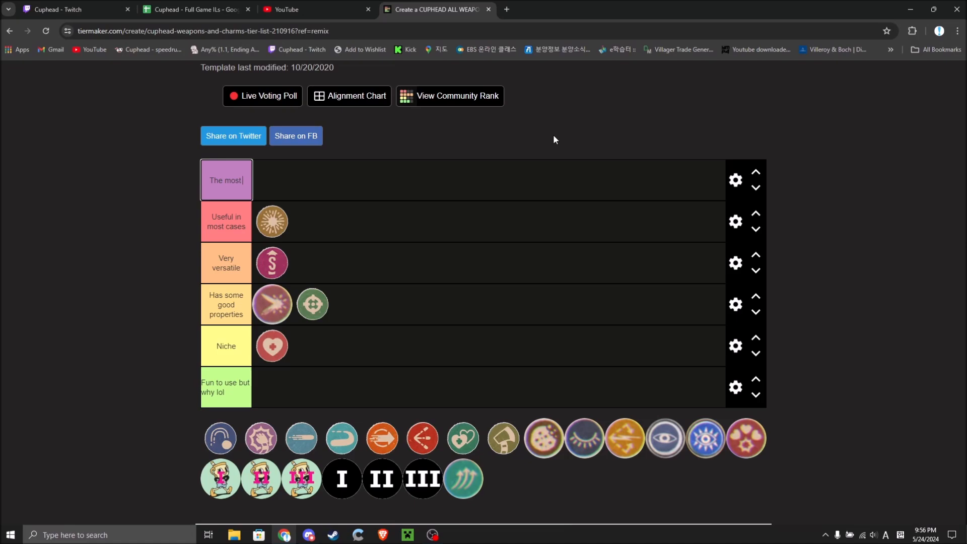
pyautogui.press('Backspace')
pyautogui.write('lobber')
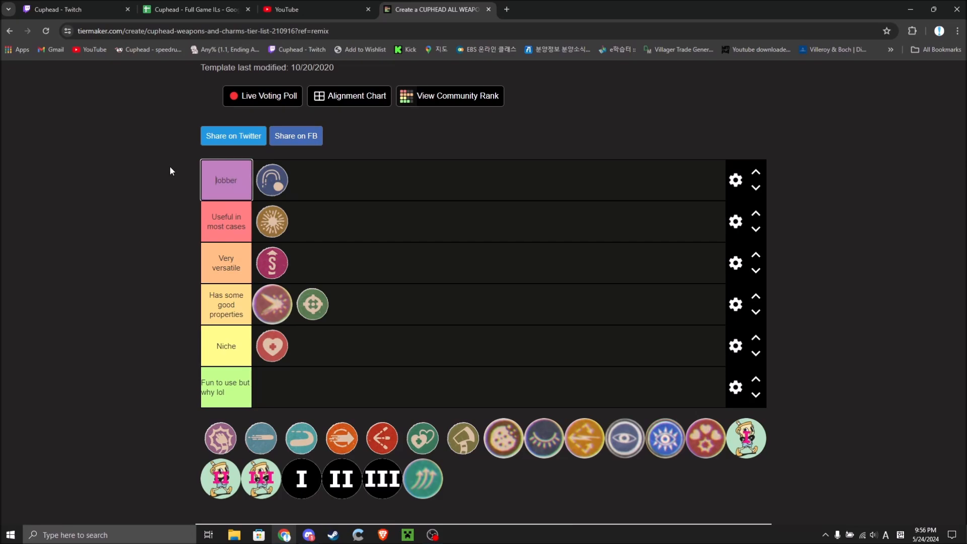
pyautogui.moveTo(304, 170)
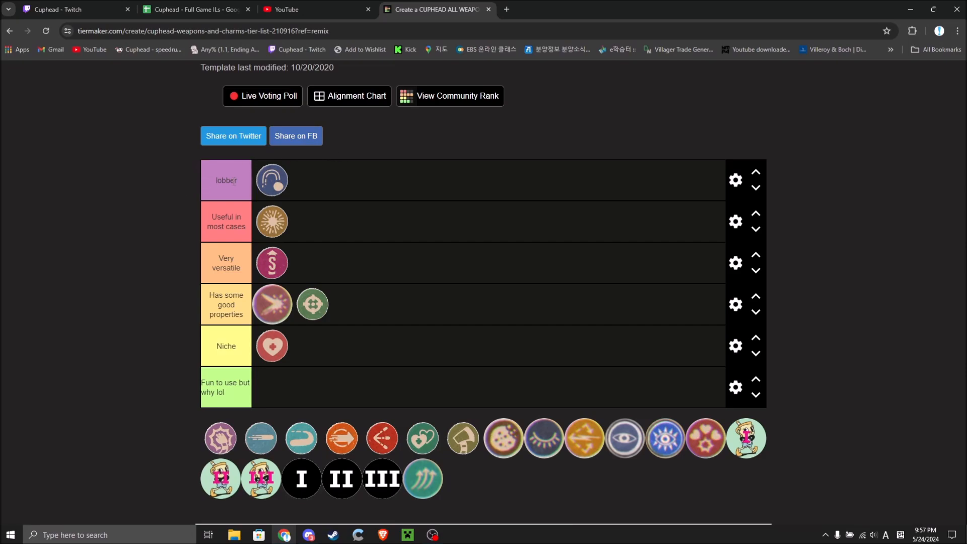
pyautogui.moveTo(296, 176)
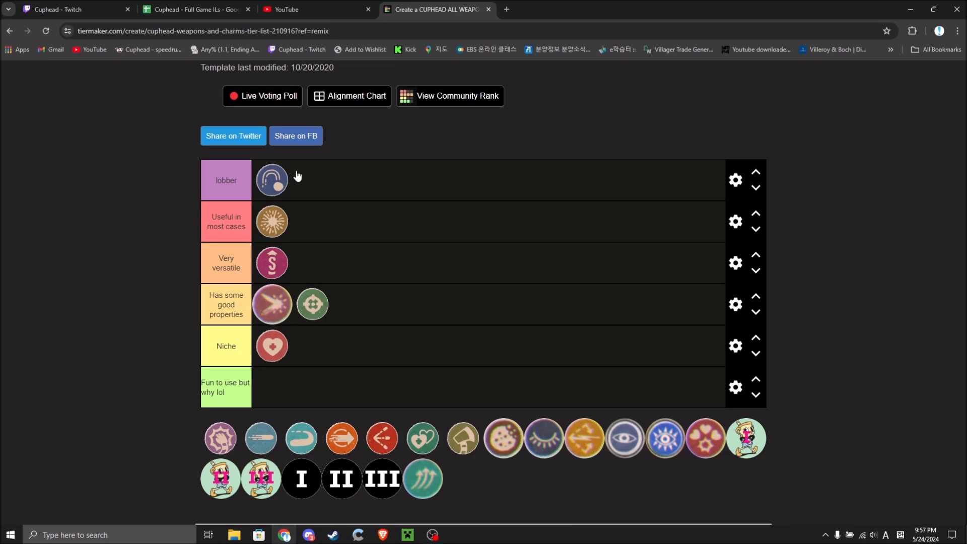
pyautogui.moveTo(271, 194)
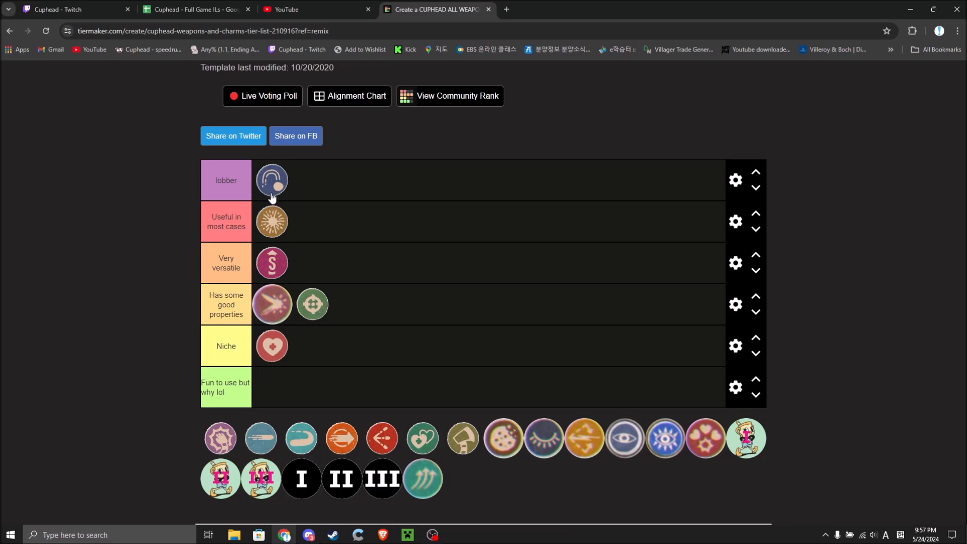
pyautogui.moveTo(260, 204)
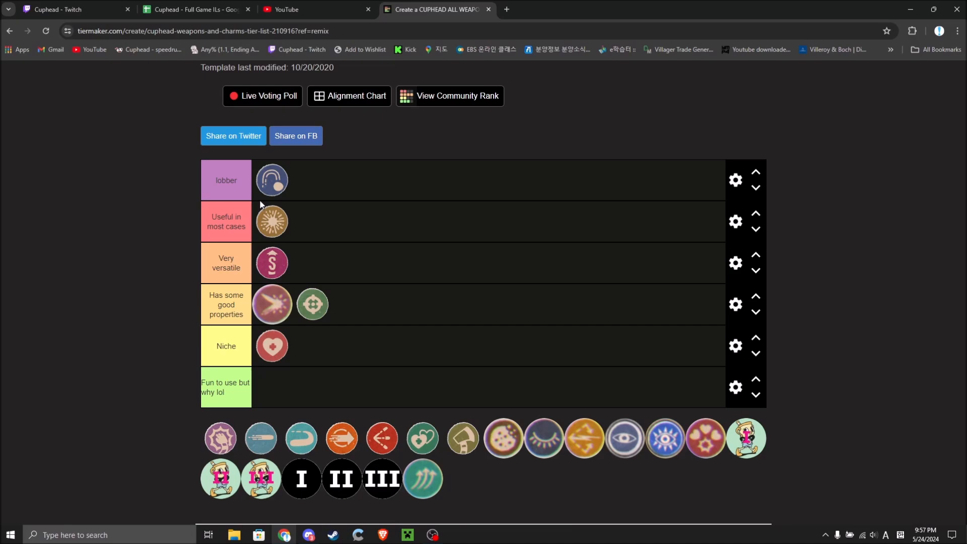
pyautogui.moveTo(219, 438)
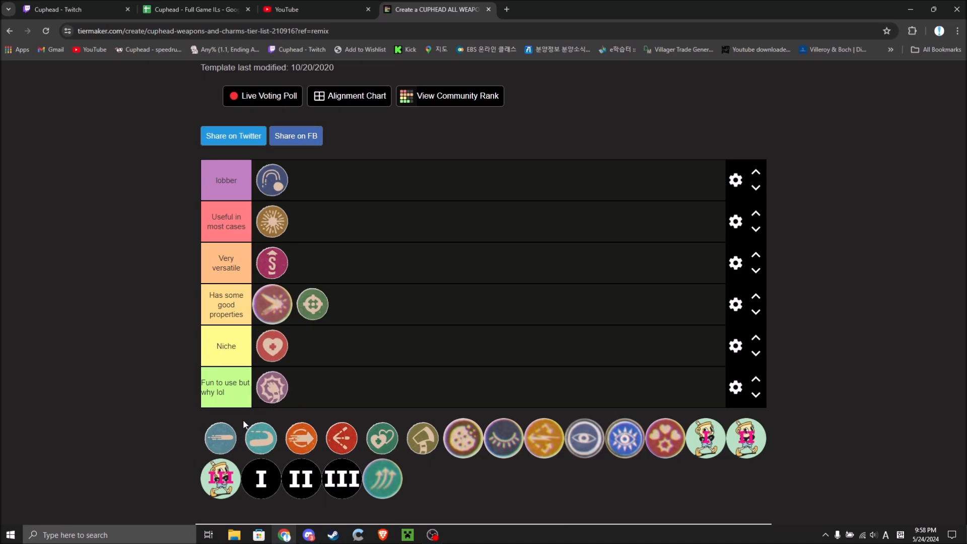
pyautogui.moveTo(219, 437)
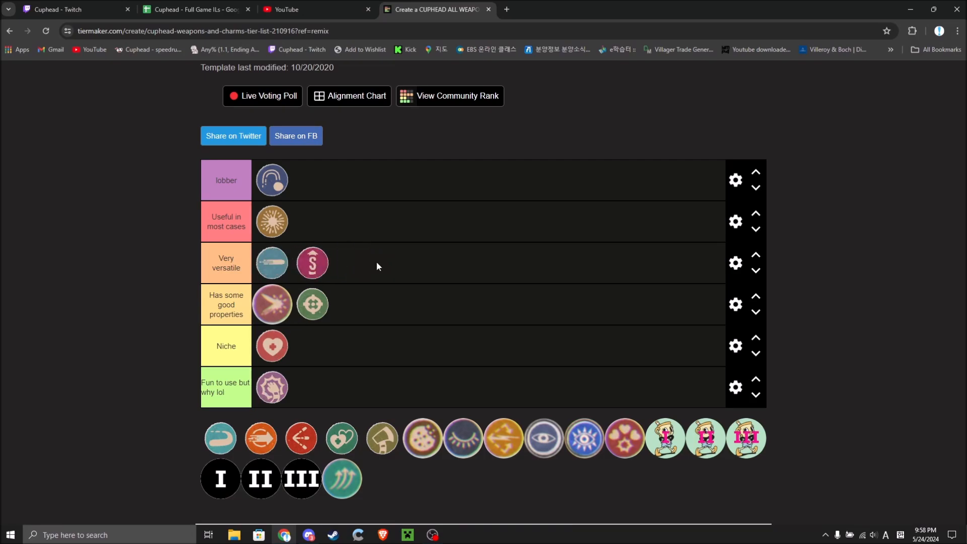
pyautogui.moveTo(341, 343)
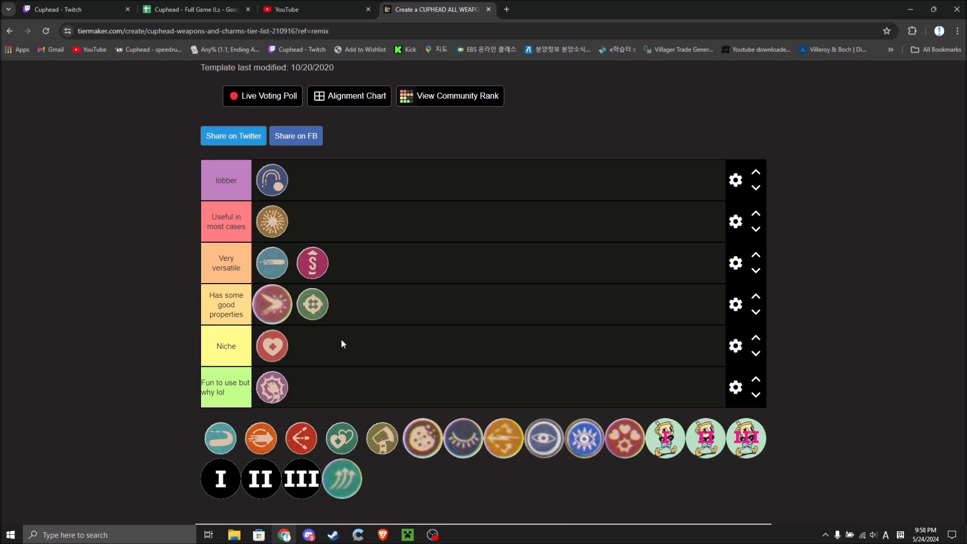
pyautogui.moveTo(386, 297)
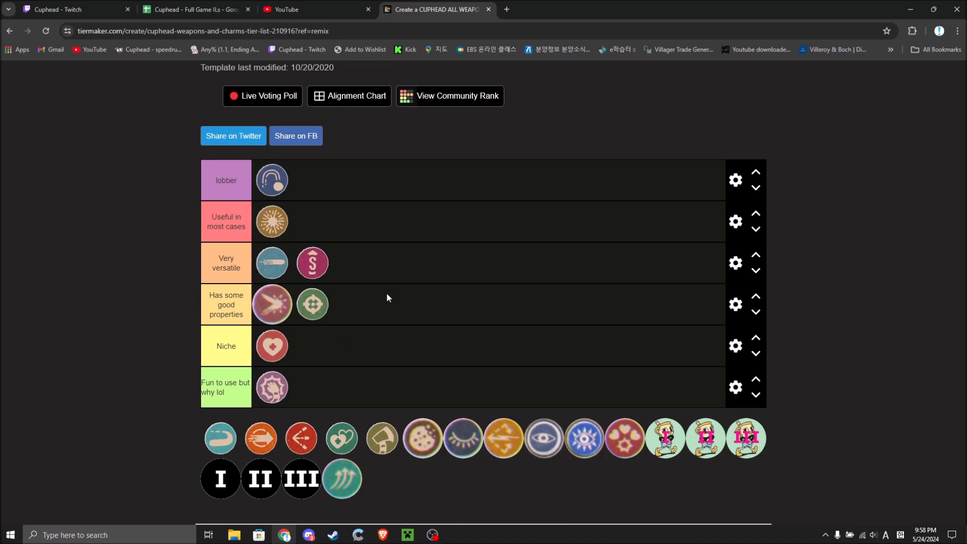
pyautogui.moveTo(344, 258)
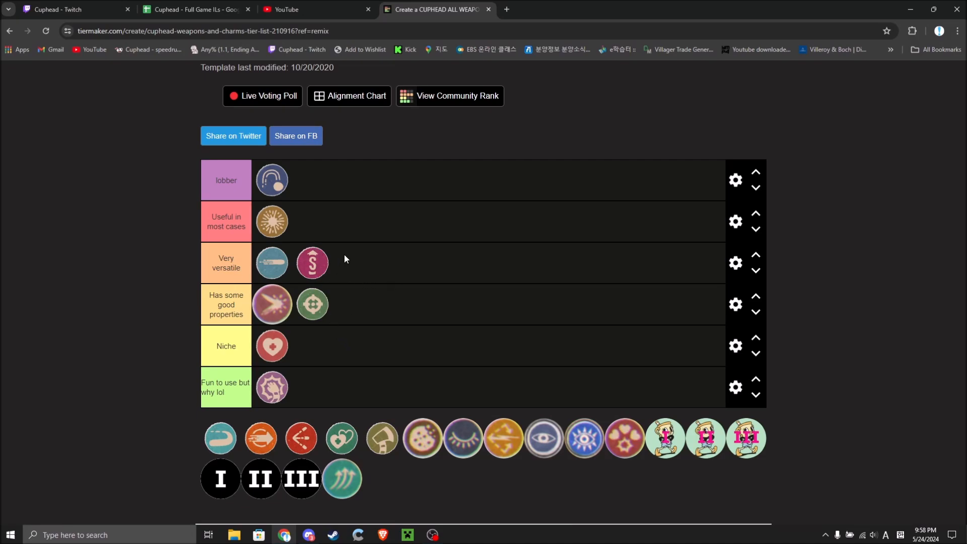
pyautogui.moveTo(335, 255)
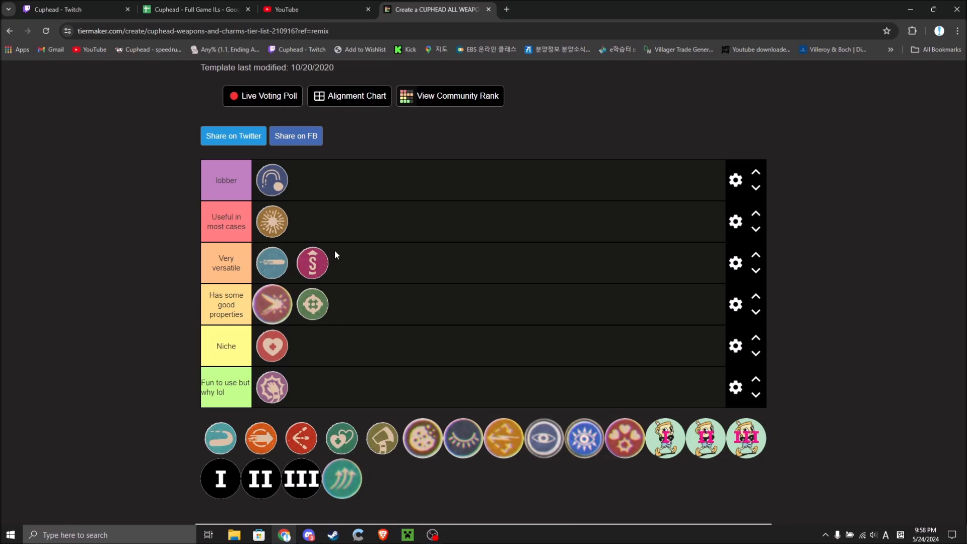
pyautogui.moveTo(311, 263)
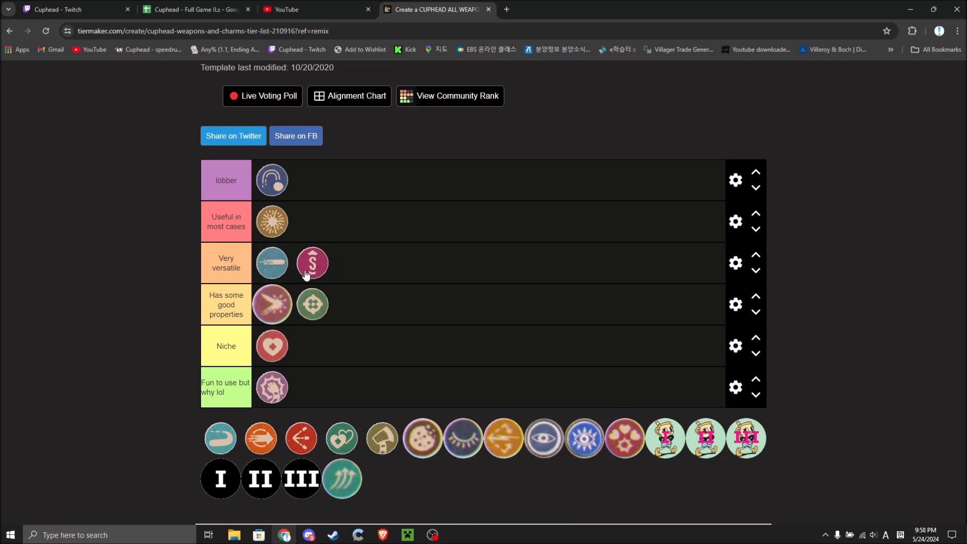
pyautogui.moveTo(291, 262)
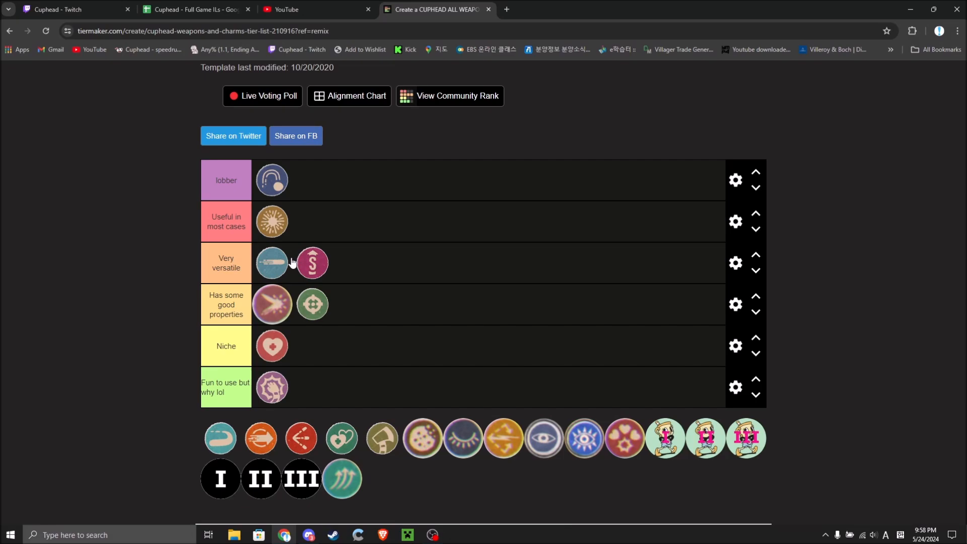
pyautogui.moveTo(219, 434)
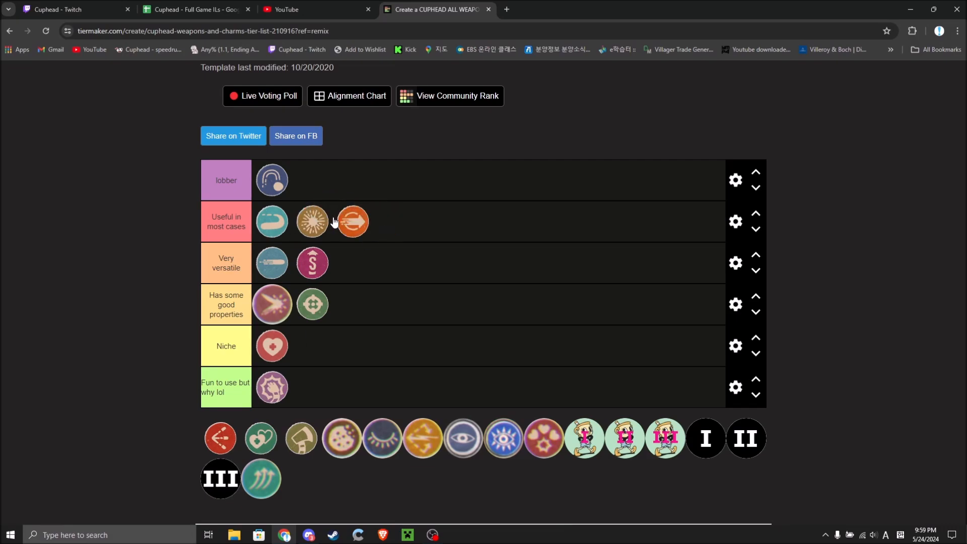
pyautogui.moveTo(352, 222)
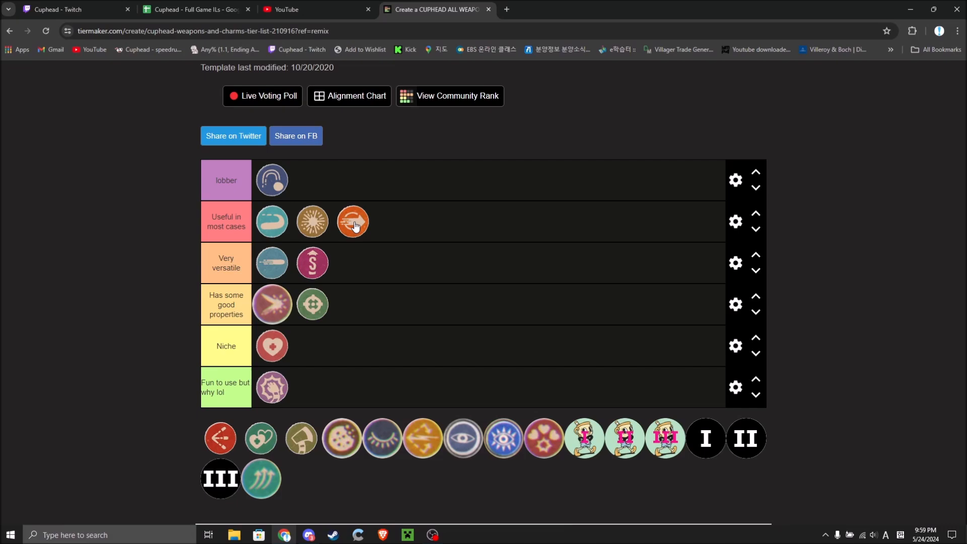
pyautogui.moveTo(313, 233)
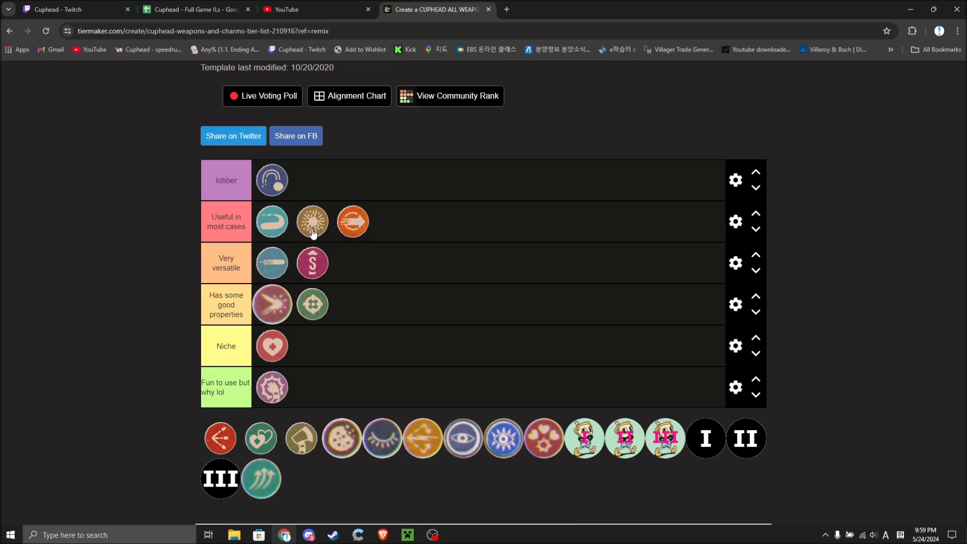
pyautogui.moveTo(353, 230)
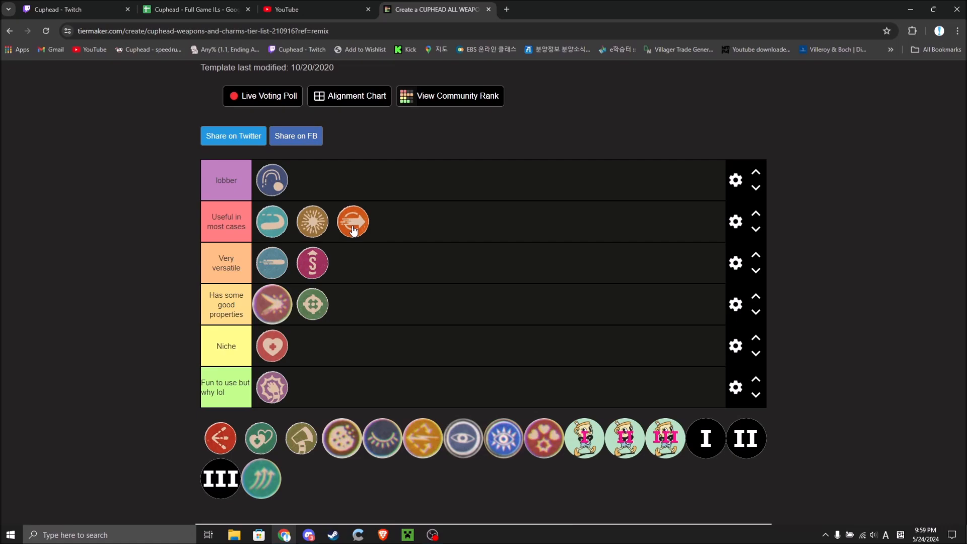
pyautogui.moveTo(351, 236)
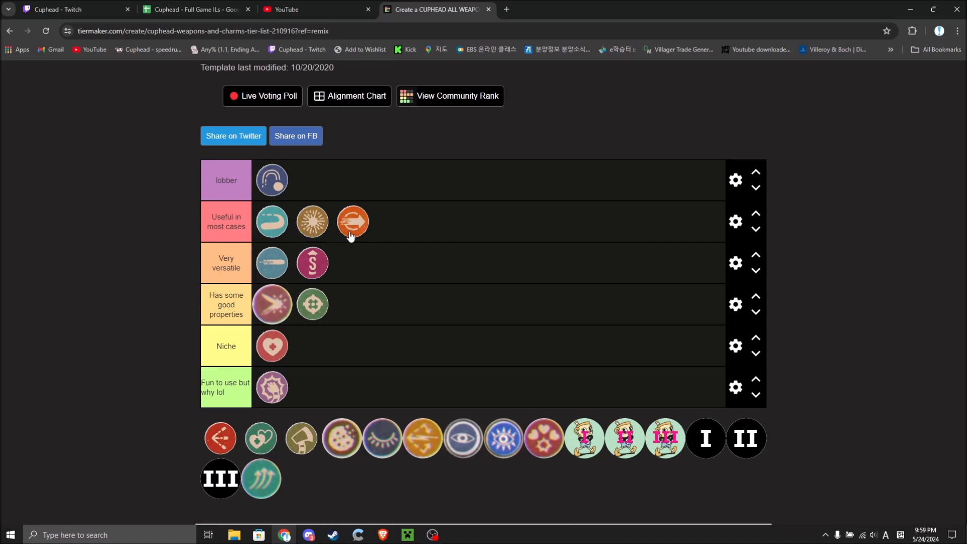
pyautogui.moveTo(338, 230)
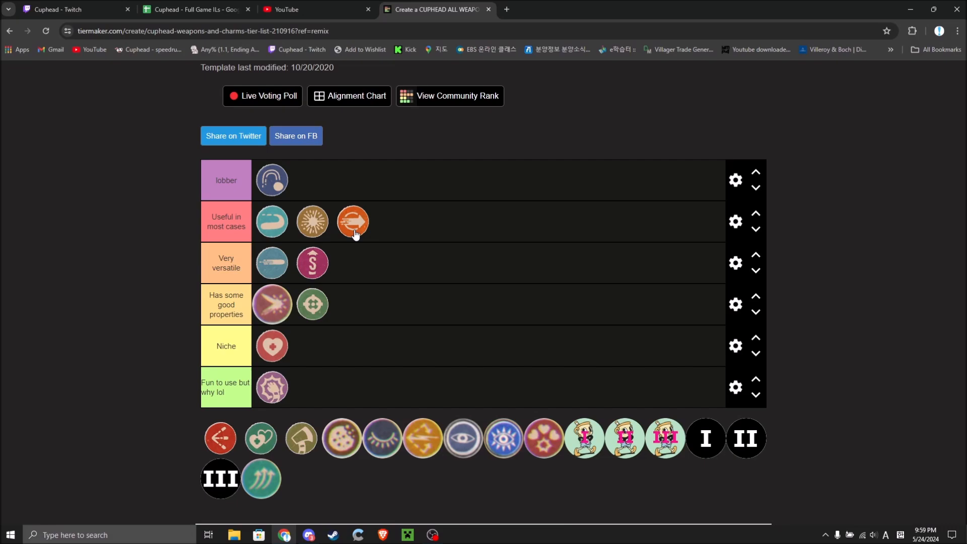
pyautogui.moveTo(352, 237)
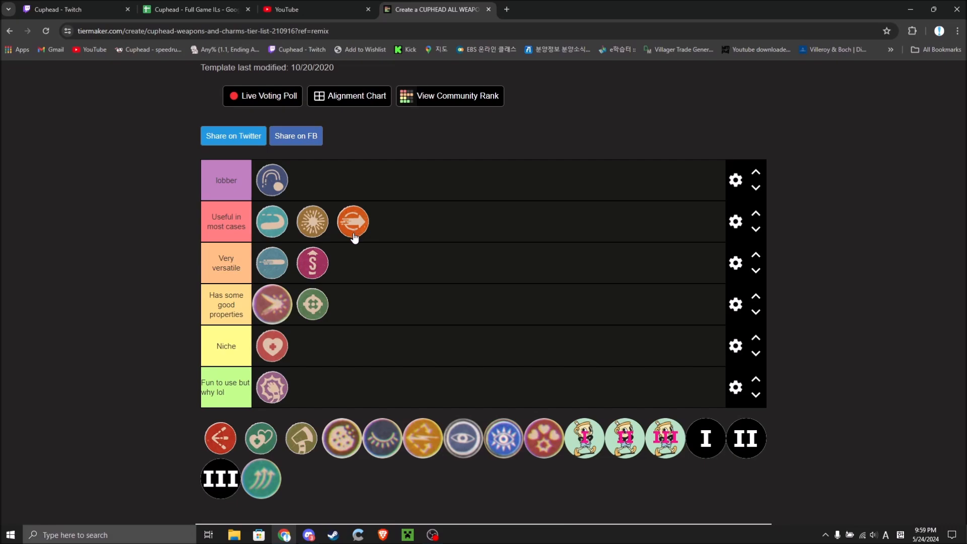
pyautogui.moveTo(222, 444)
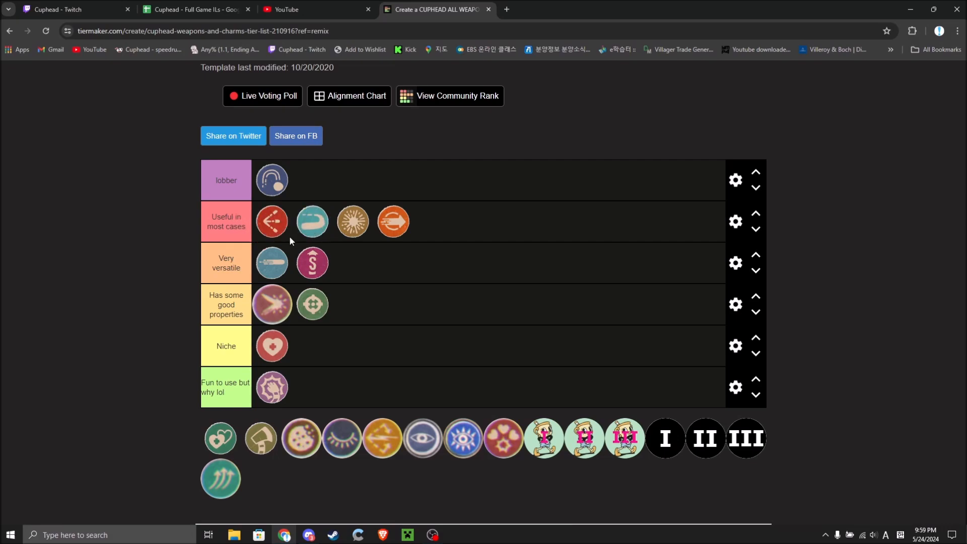
pyautogui.moveTo(272, 221); pyautogui.dragTo(311, 180)
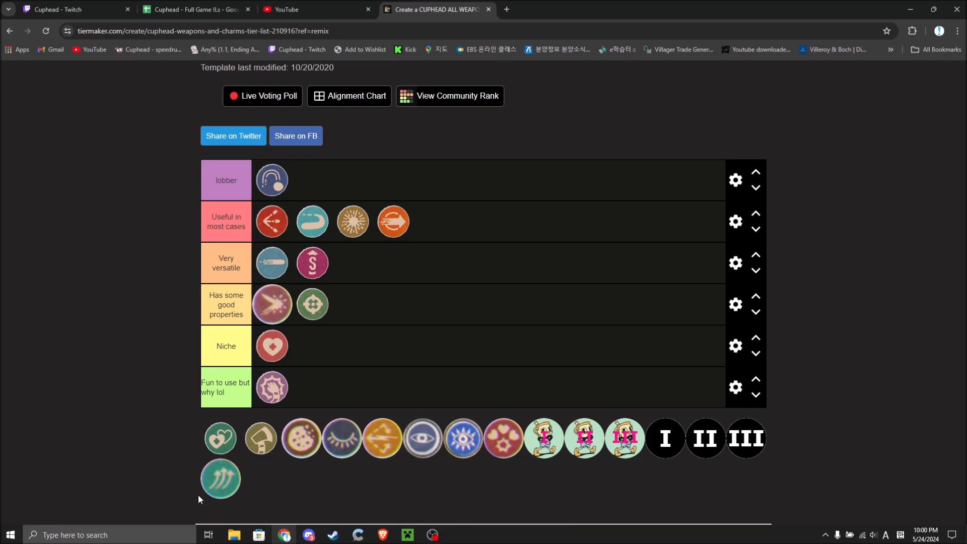
pyautogui.moveTo(205, 433)
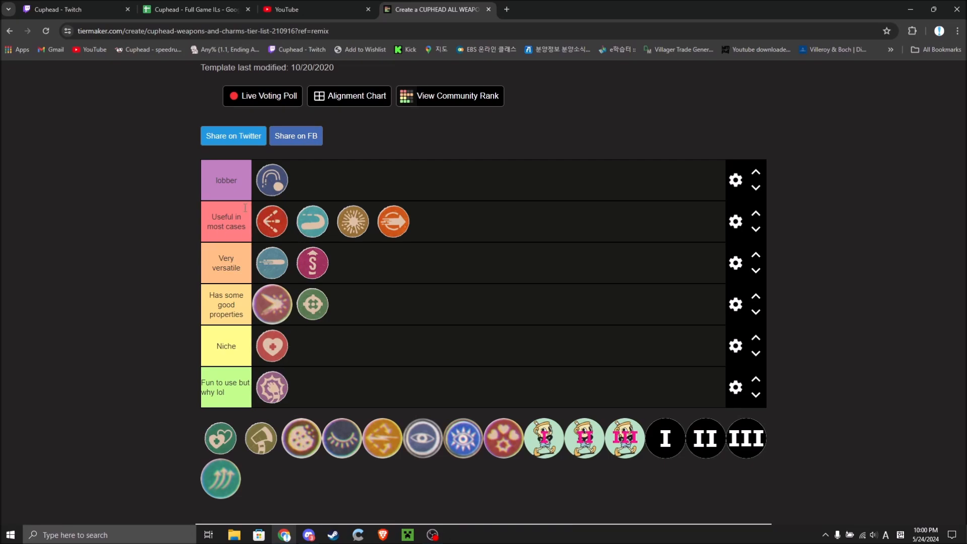
pyautogui.moveTo(239, 277)
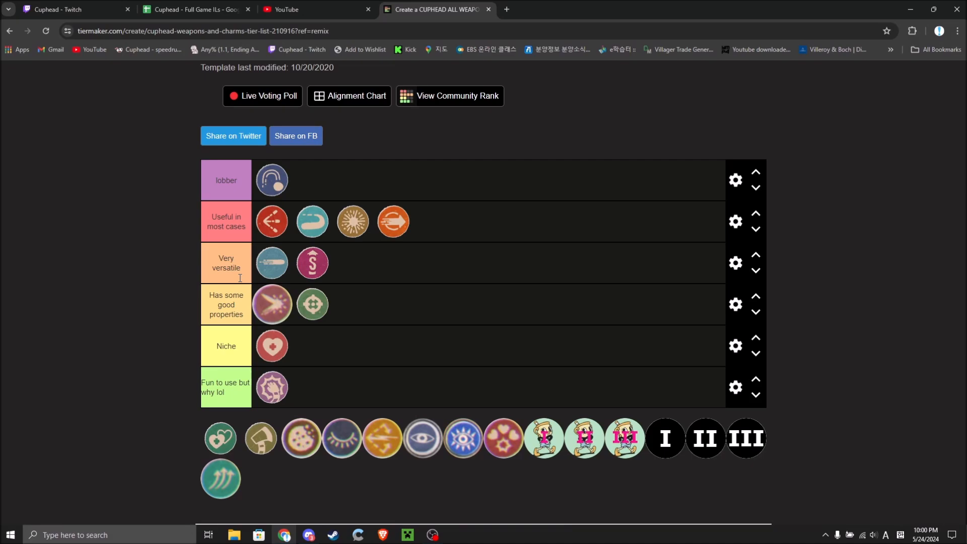
pyautogui.moveTo(255, 236)
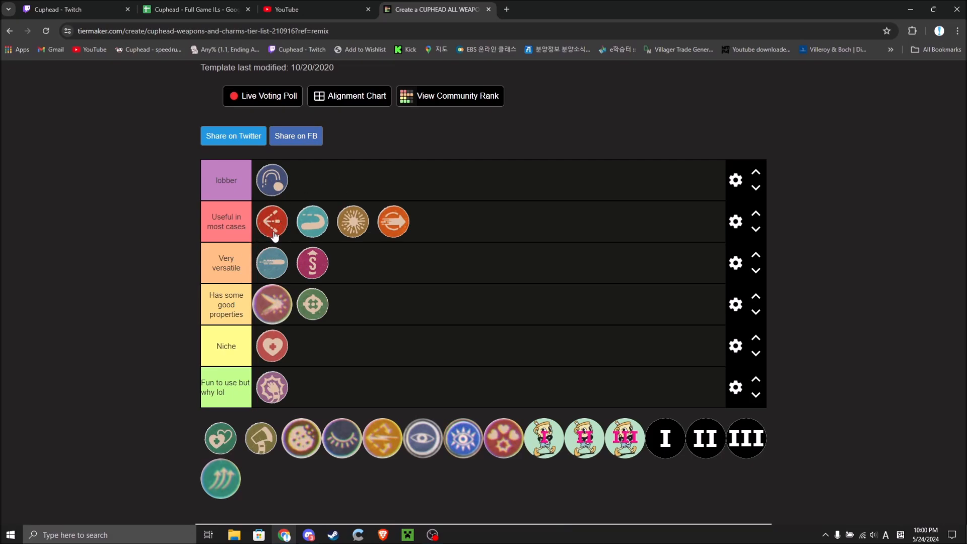
pyautogui.moveTo(290, 239)
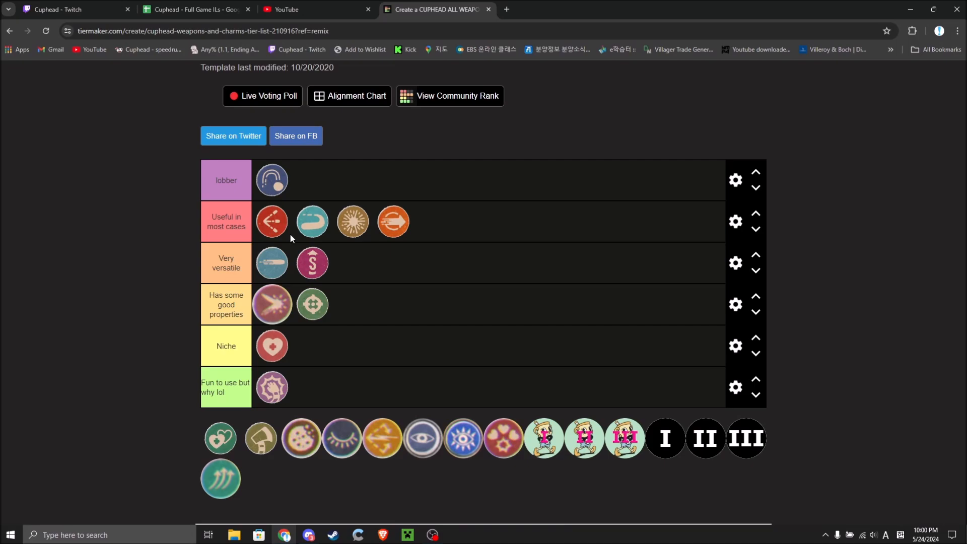
pyautogui.moveTo(311, 181)
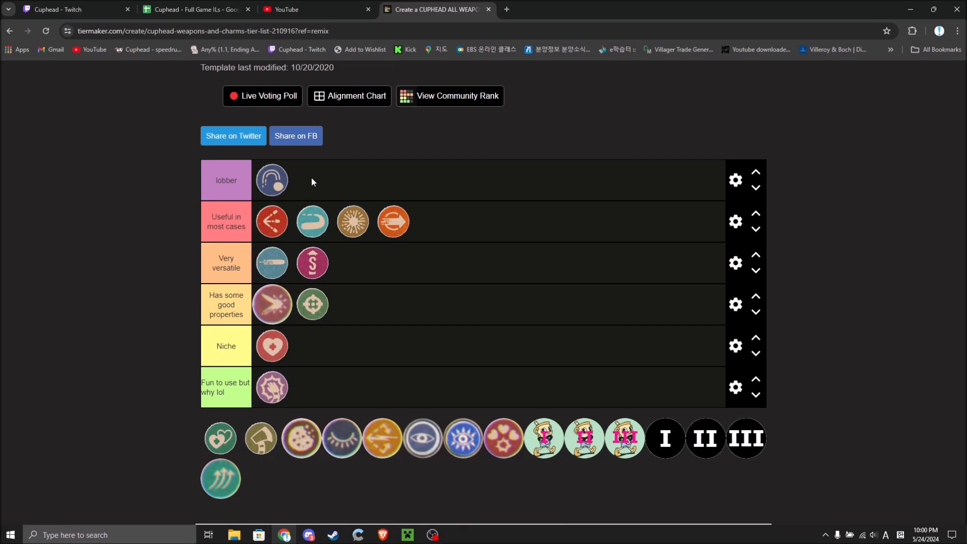
pyautogui.moveTo(307, 204)
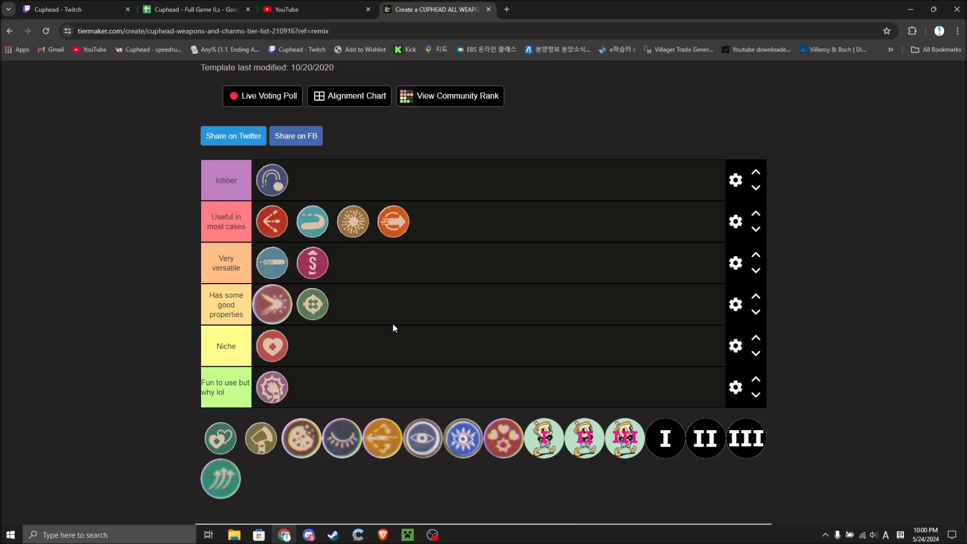
pyautogui.moveTo(335, 392)
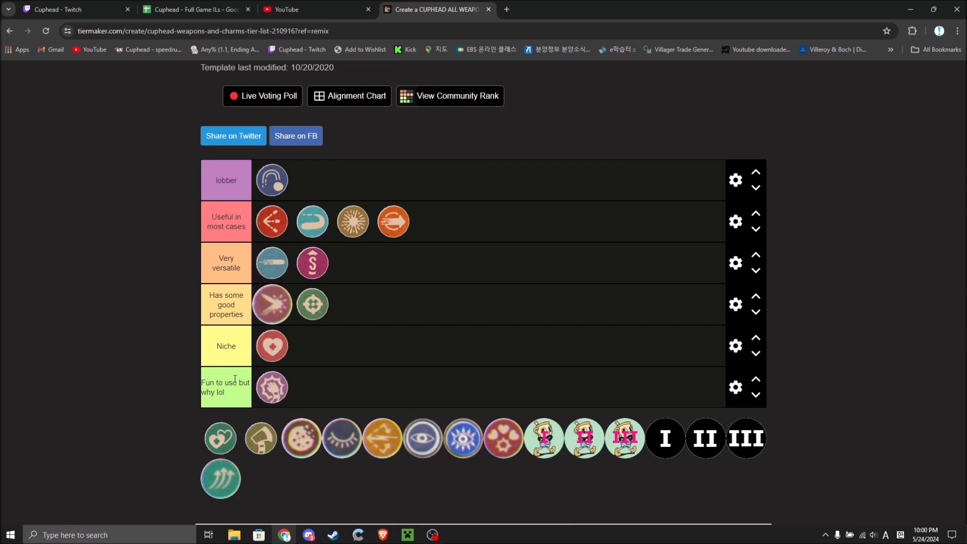
pyautogui.moveTo(218, 444)
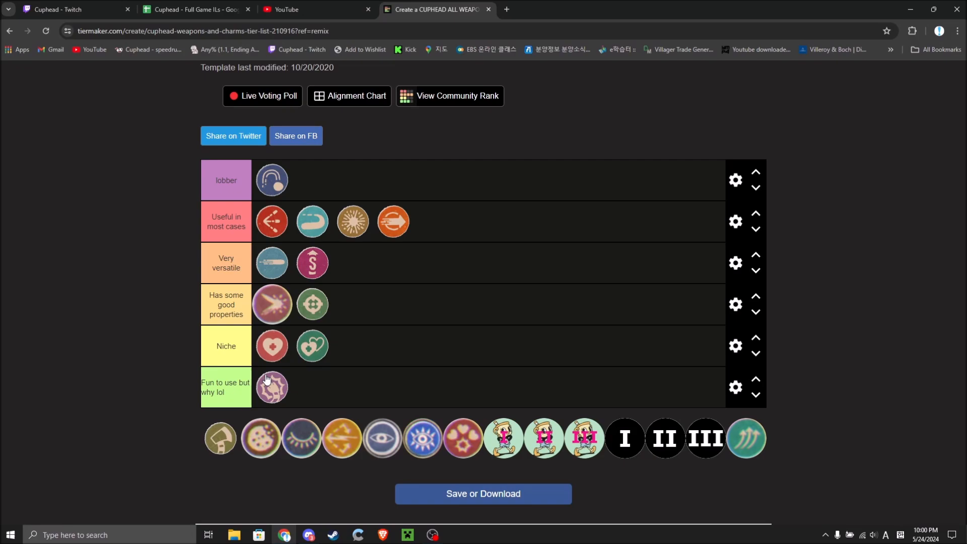
pyautogui.moveTo(272, 345)
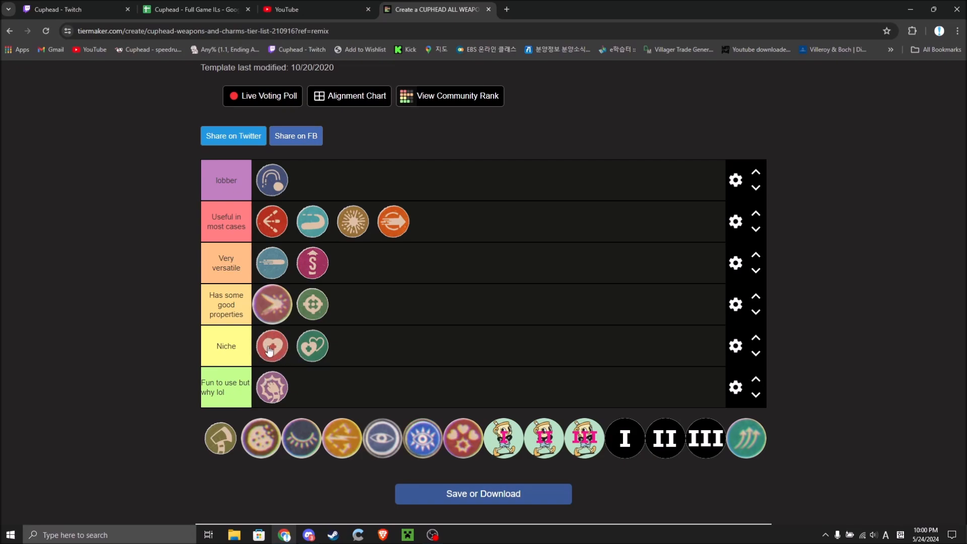
pyautogui.moveTo(331, 360)
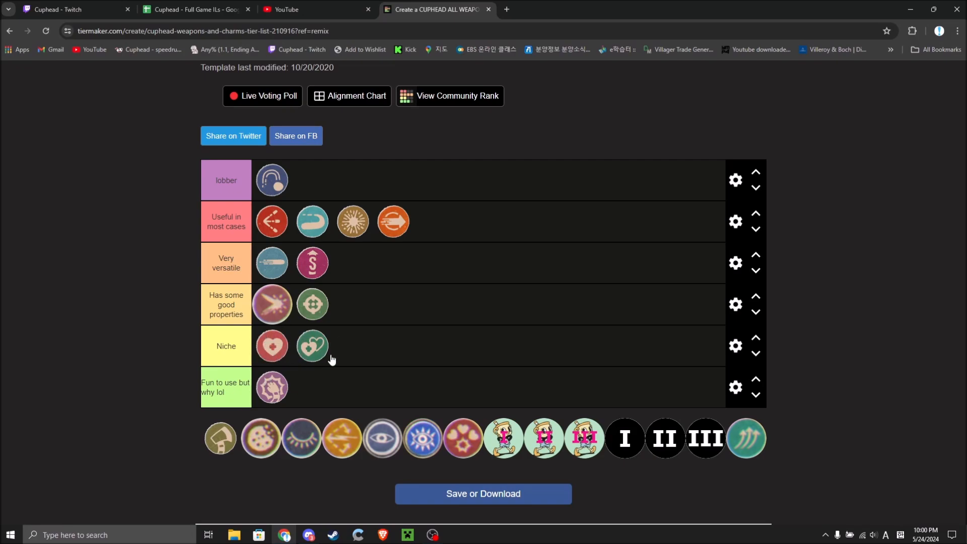
pyautogui.moveTo(303, 388)
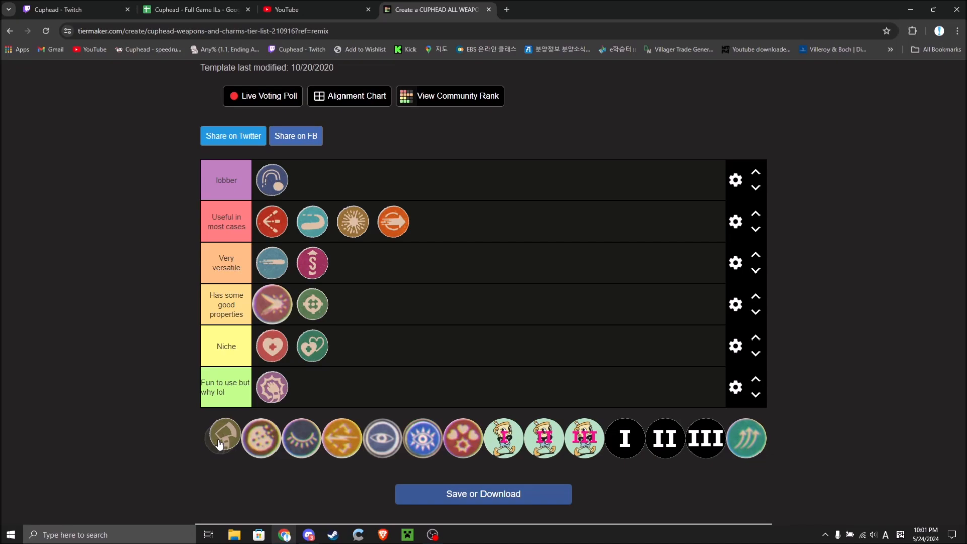
pyautogui.moveTo(220, 438)
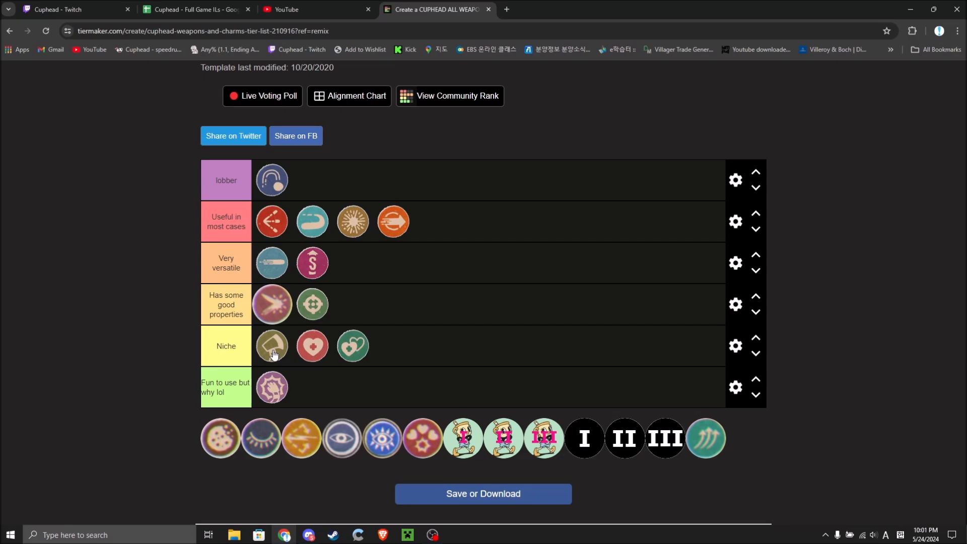
pyautogui.moveTo(186, 335)
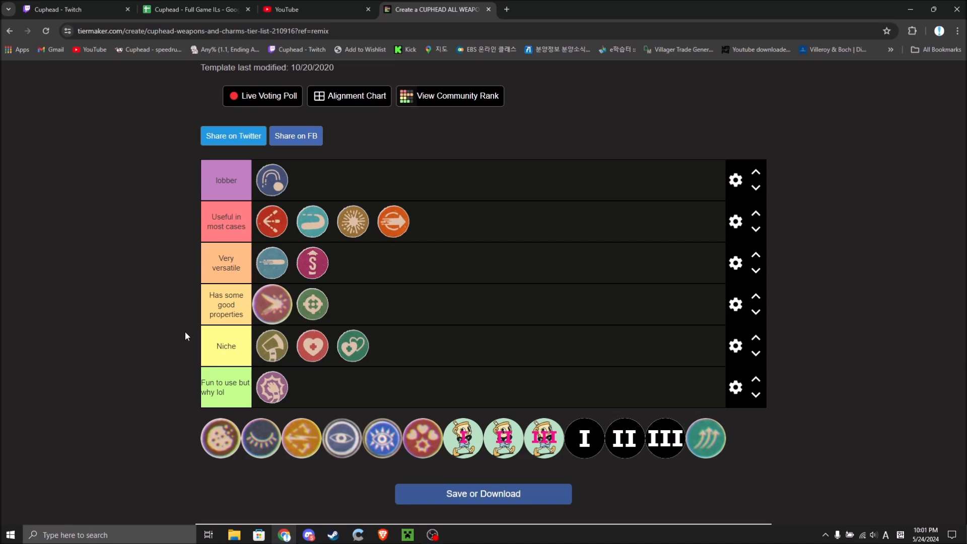
pyautogui.moveTo(262, 356)
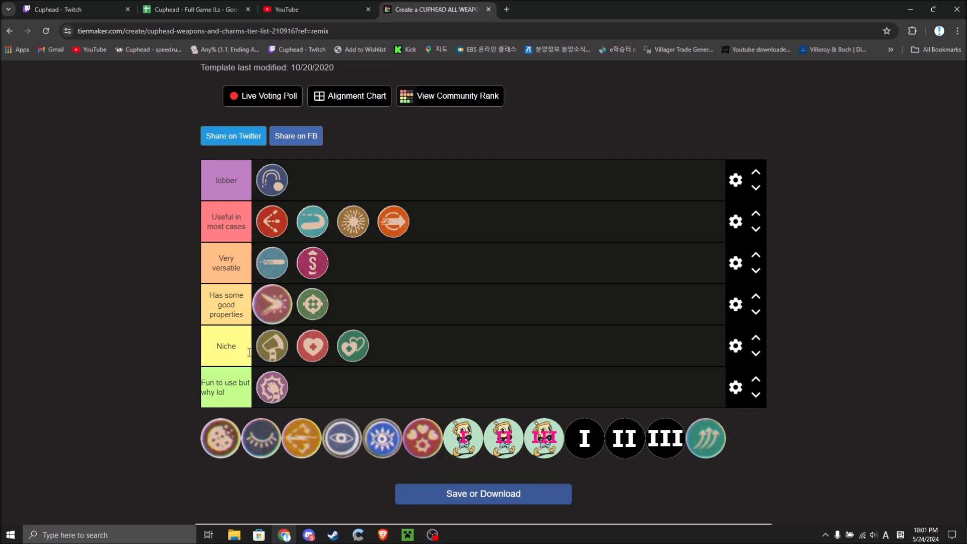
pyautogui.moveTo(274, 434)
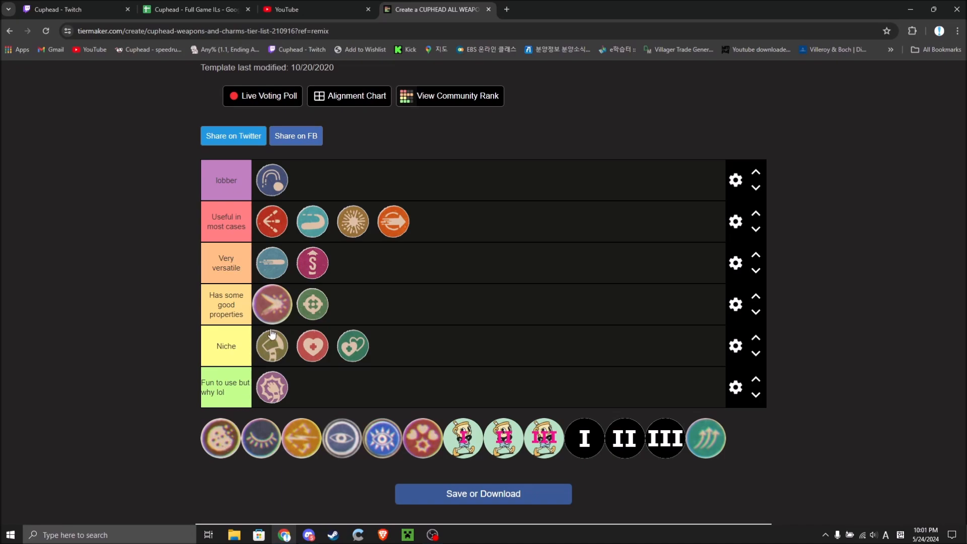
pyautogui.moveTo(229, 436)
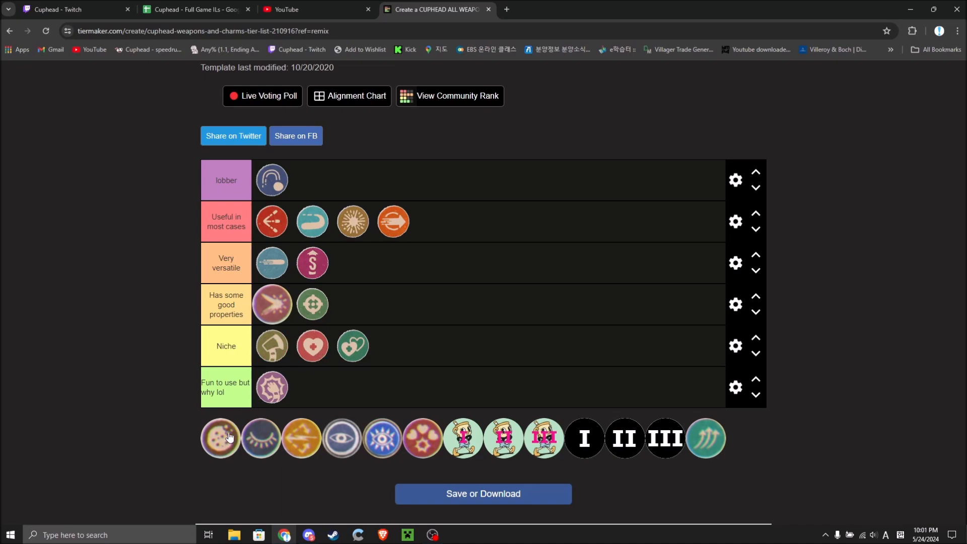
pyautogui.moveTo(217, 448)
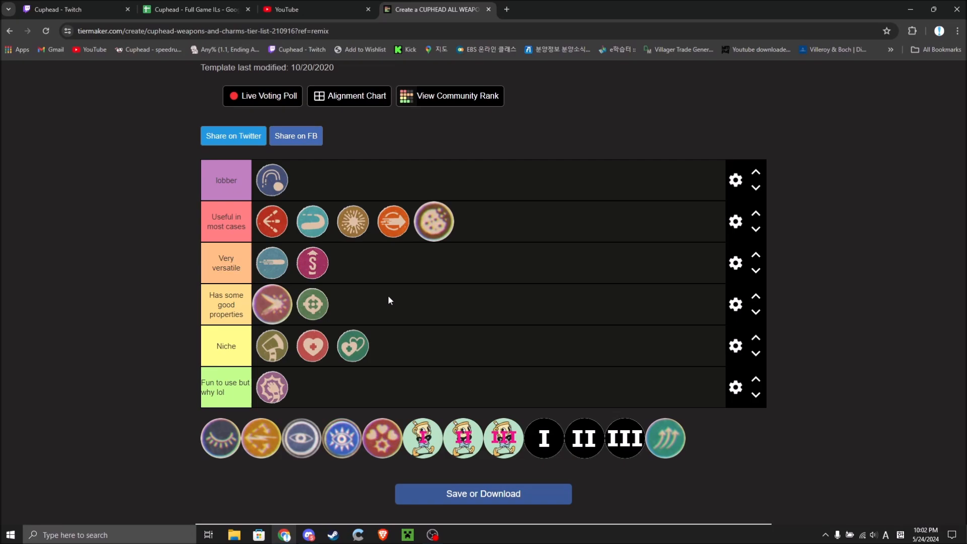
pyautogui.moveTo(382, 324)
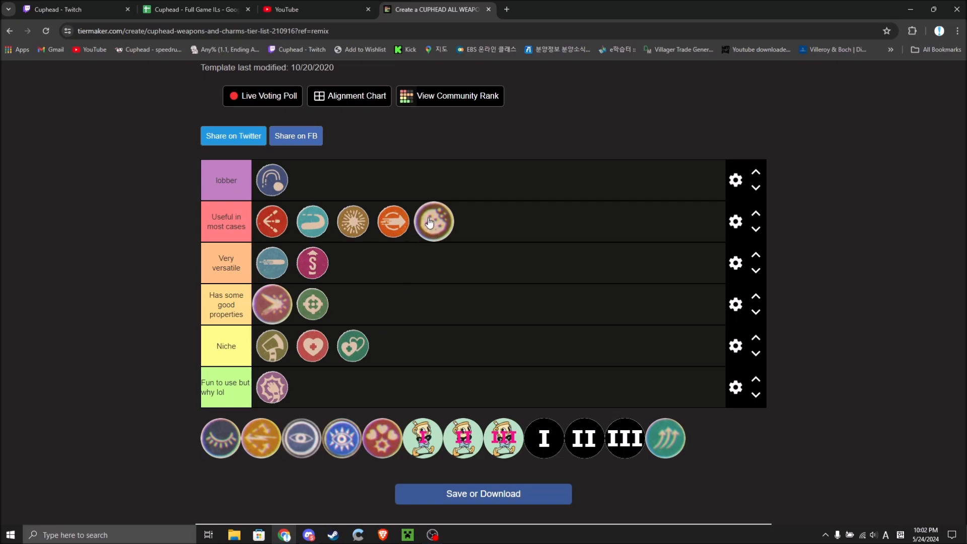
pyautogui.moveTo(424, 237)
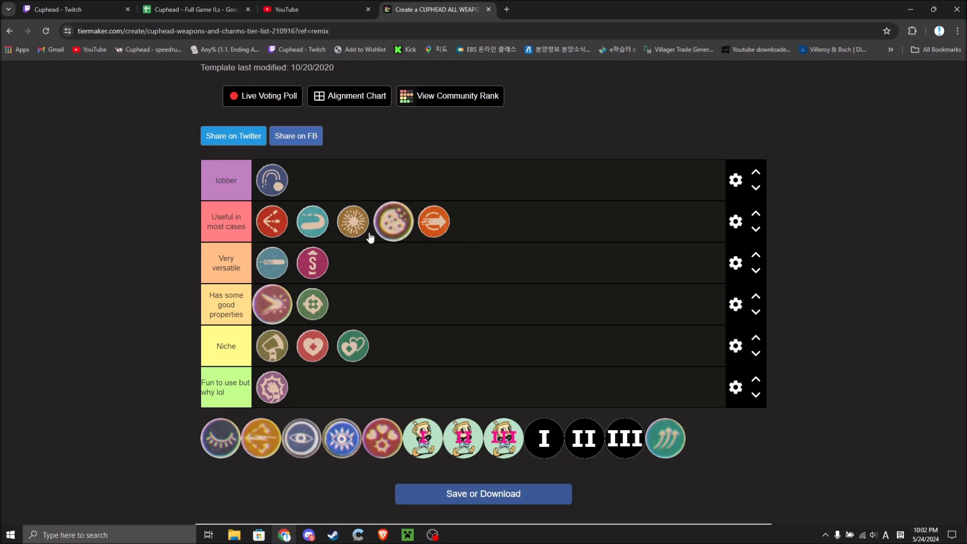
pyautogui.moveTo(349, 252)
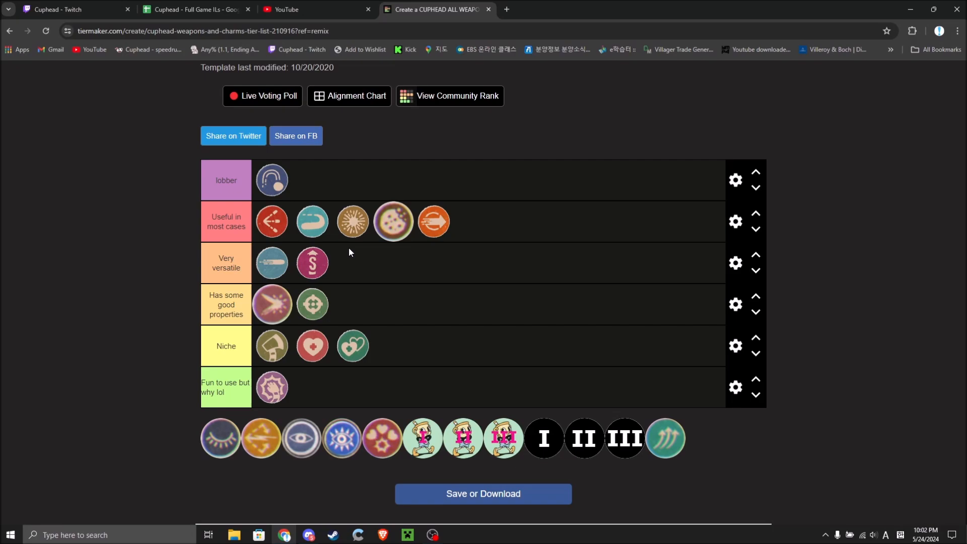
pyautogui.moveTo(400, 223)
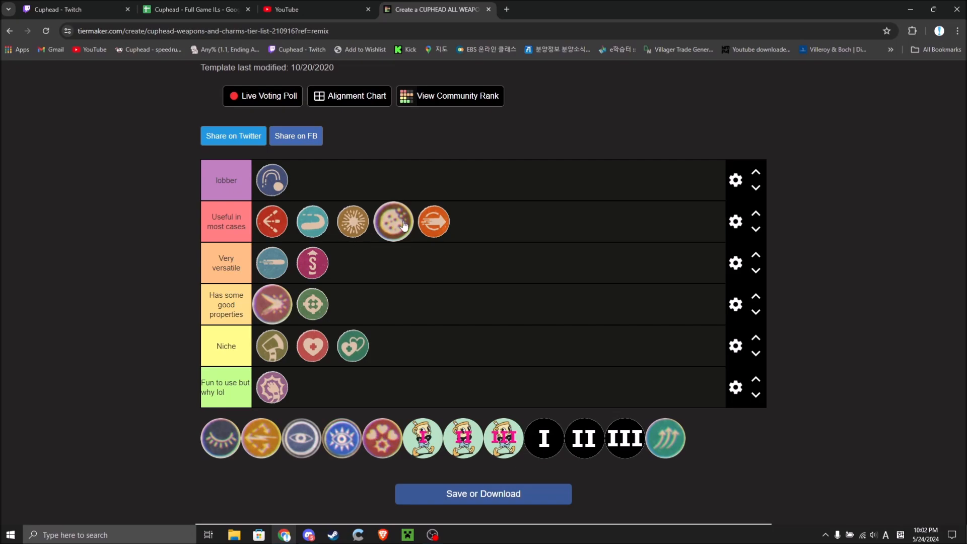
pyautogui.moveTo(395, 250)
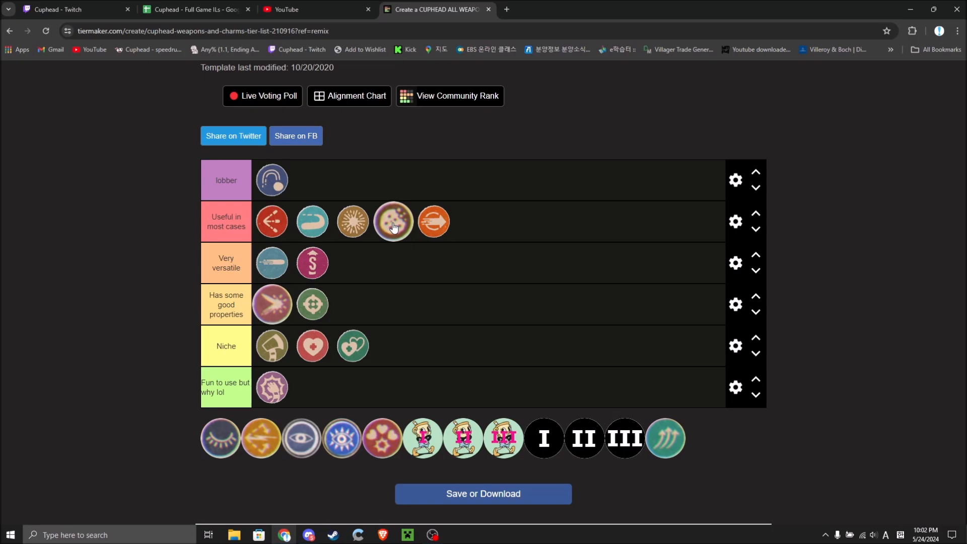
pyautogui.moveTo(346, 258)
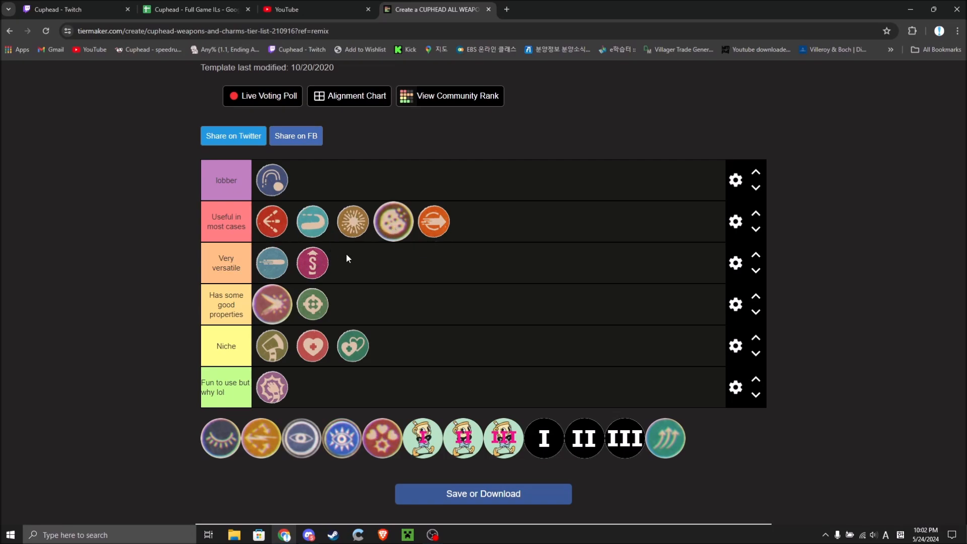
pyautogui.moveTo(220, 463)
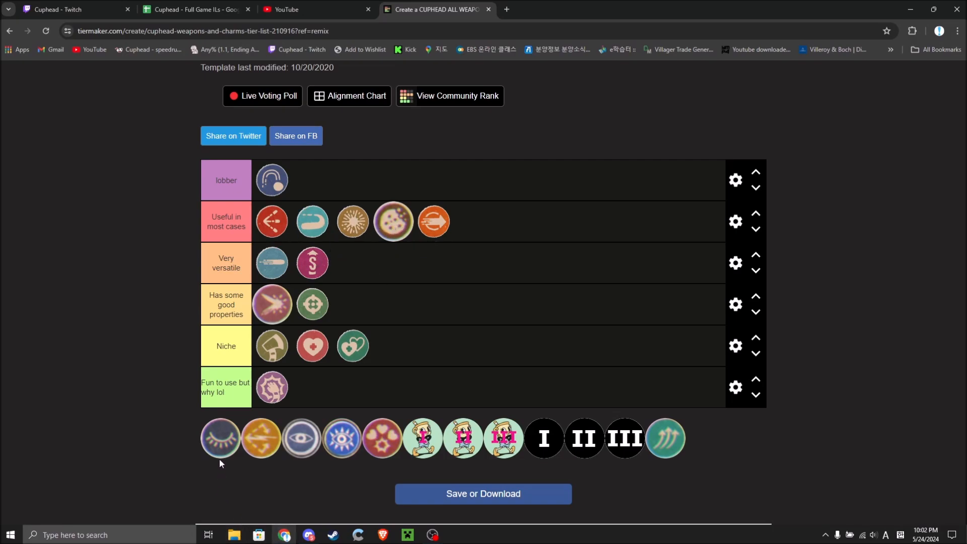
pyautogui.moveTo(226, 438)
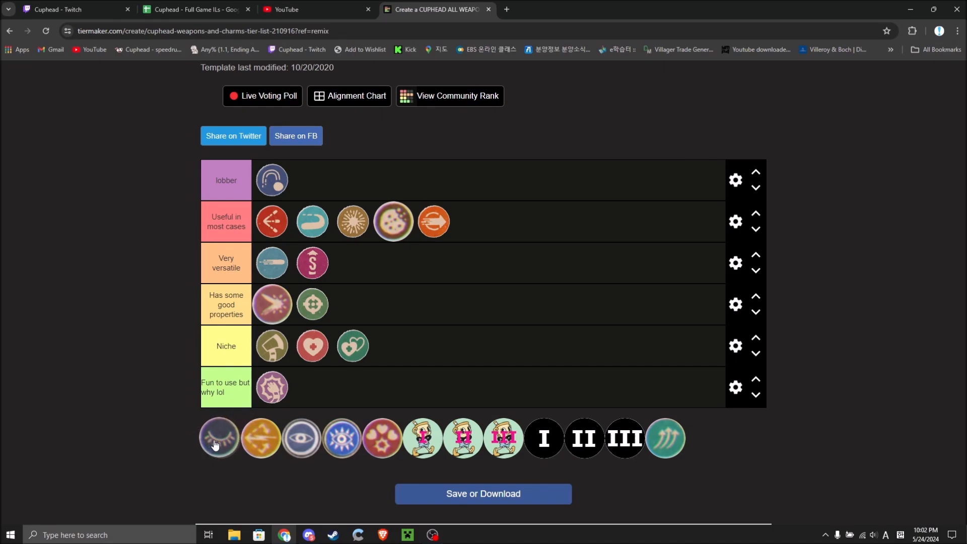
# Add a new row below the 'Fun to use but why lol' row
pyautogui.click(733, 387)
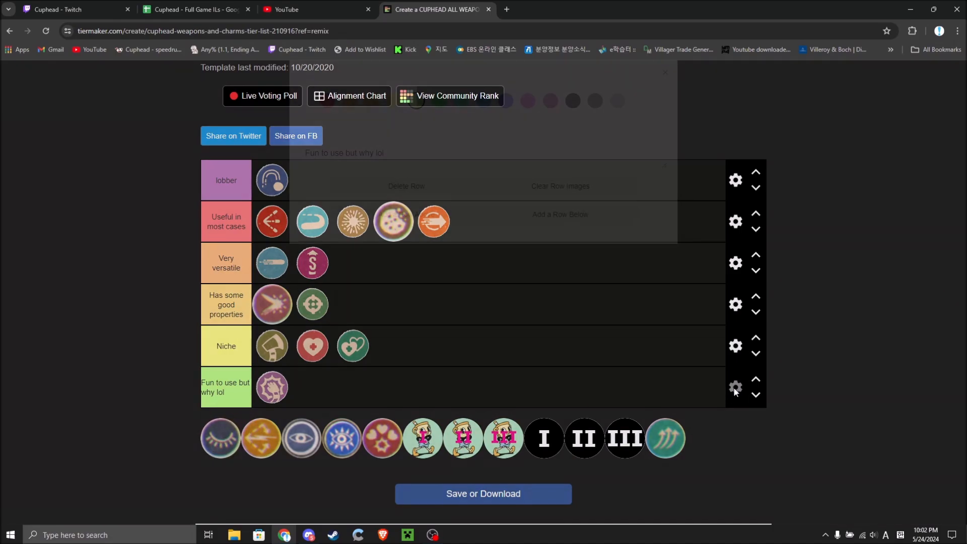
pyautogui.click(734, 388)
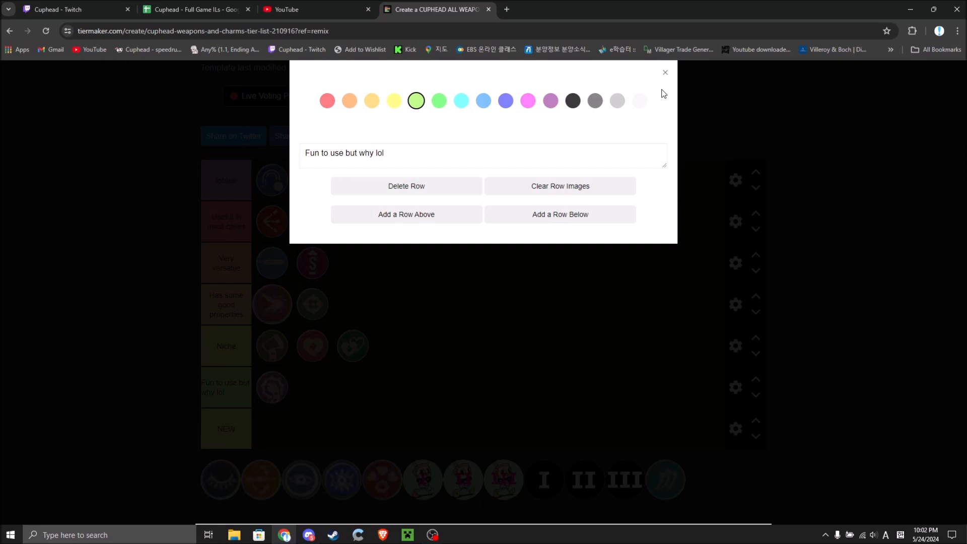
pyautogui.click(665, 72)
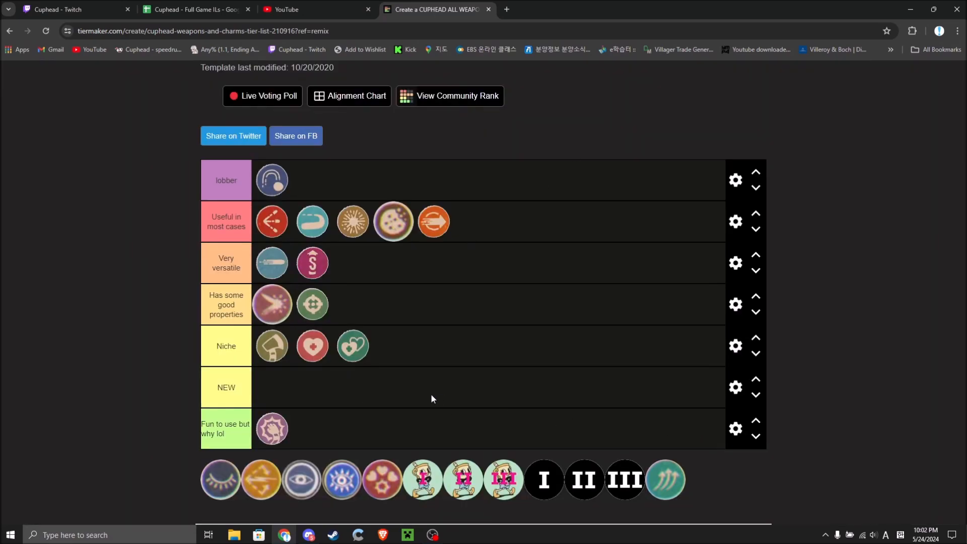
pyautogui.moveTo(755, 425)
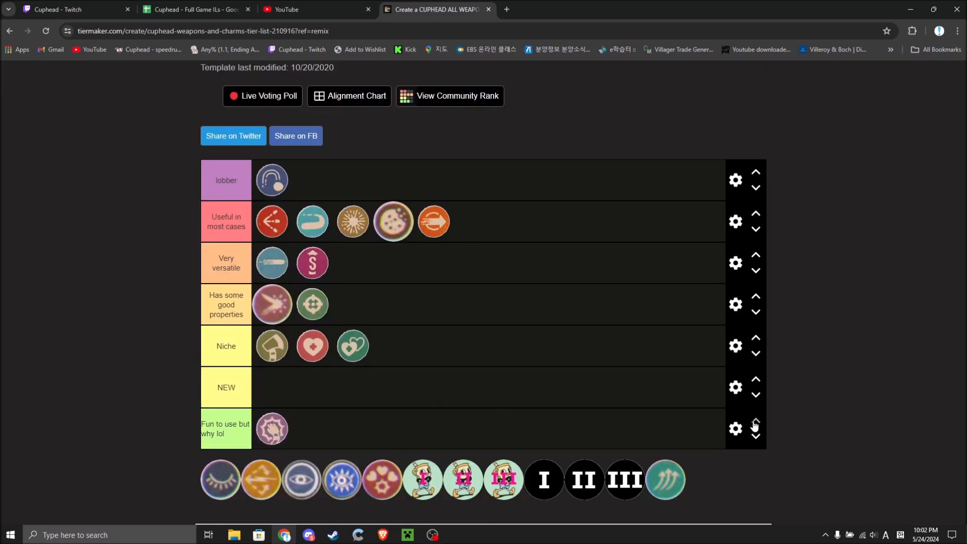
# Give the new bottom row a blue colour
pyautogui.click(734, 387)
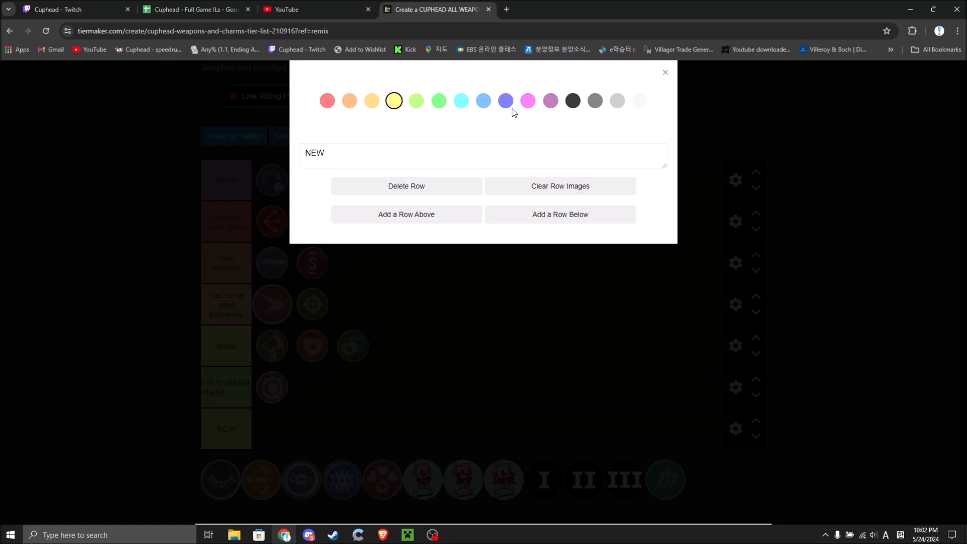
pyautogui.click(505, 101)
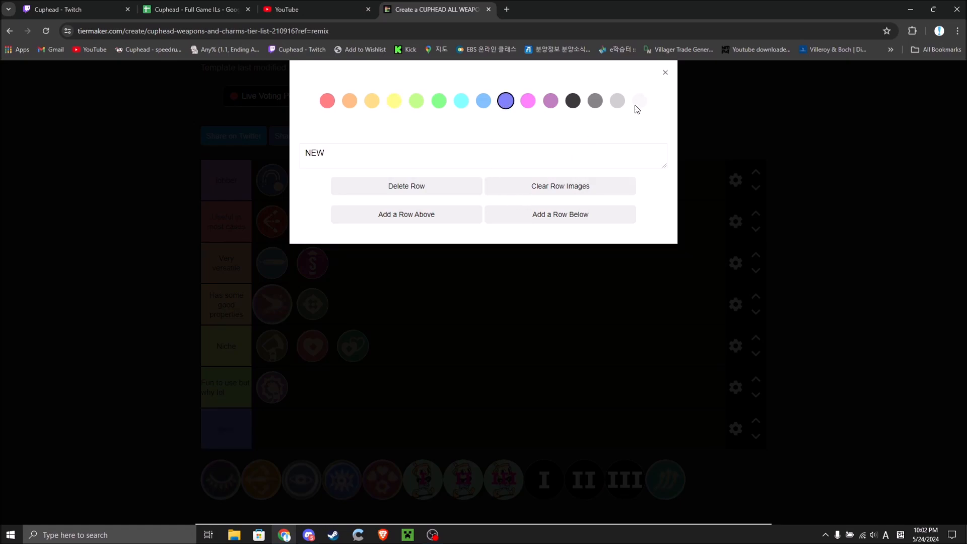
pyautogui.click(664, 72)
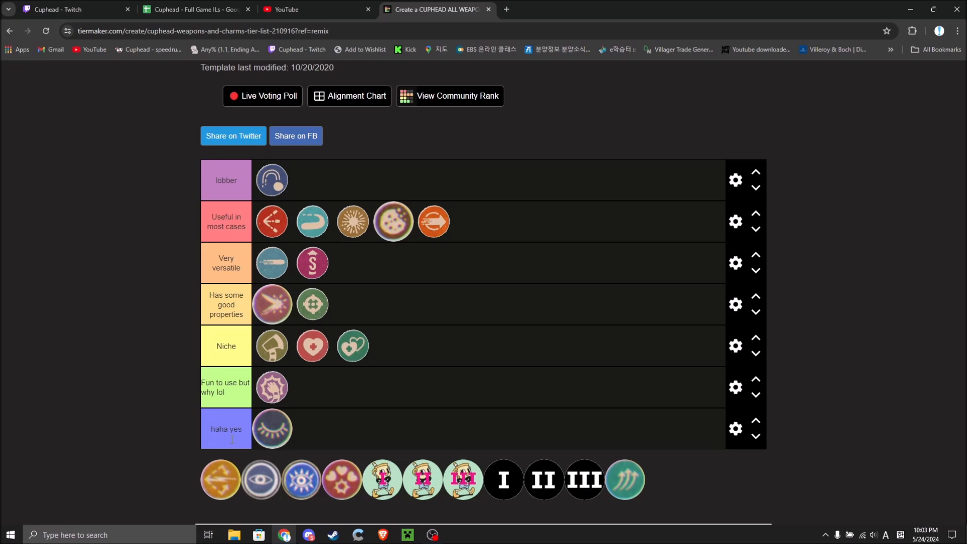
pyautogui.click(225, 428)
pyautogui.write(' (f)')
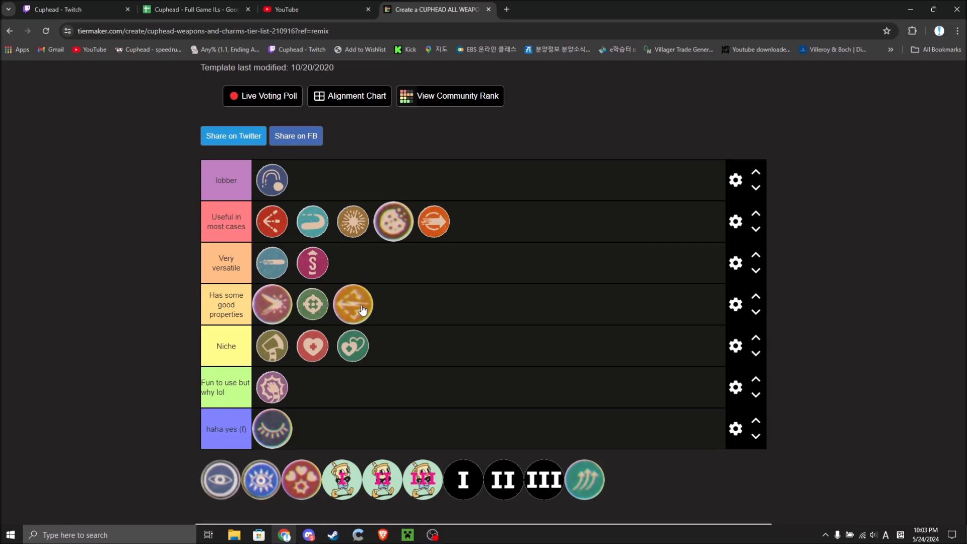
pyautogui.moveTo(350, 313)
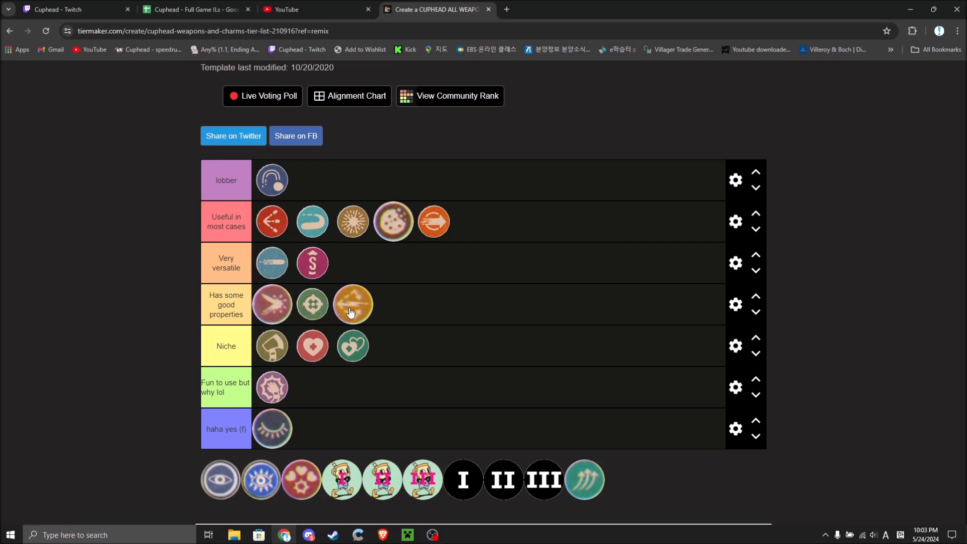
pyautogui.moveTo(361, 312)
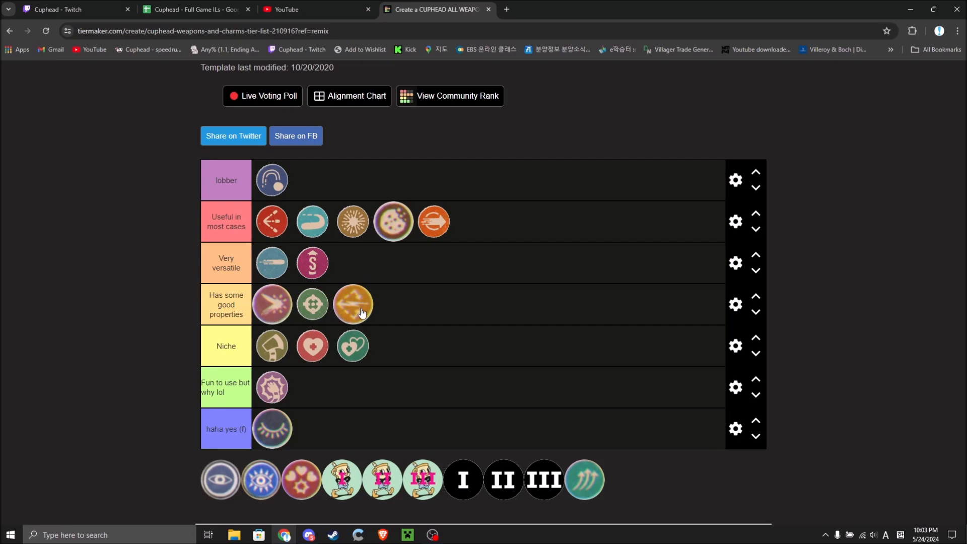
pyautogui.moveTo(315, 428)
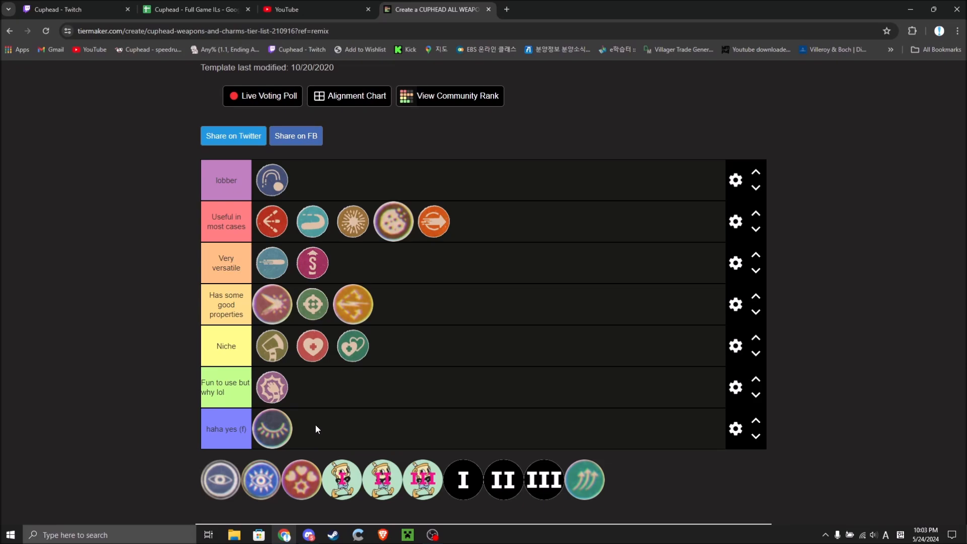
pyautogui.moveTo(333, 499)
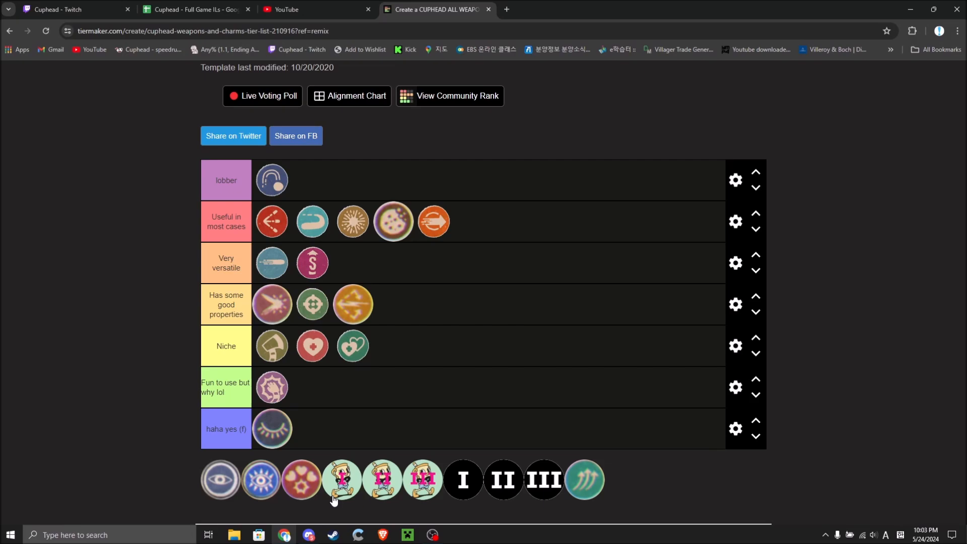
pyautogui.moveTo(323, 433)
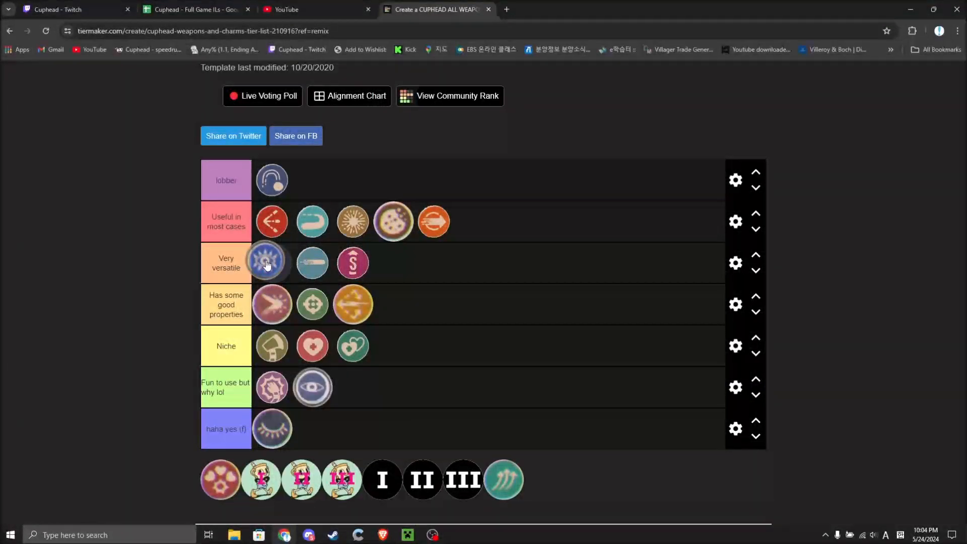
pyautogui.moveTo(101, 305)
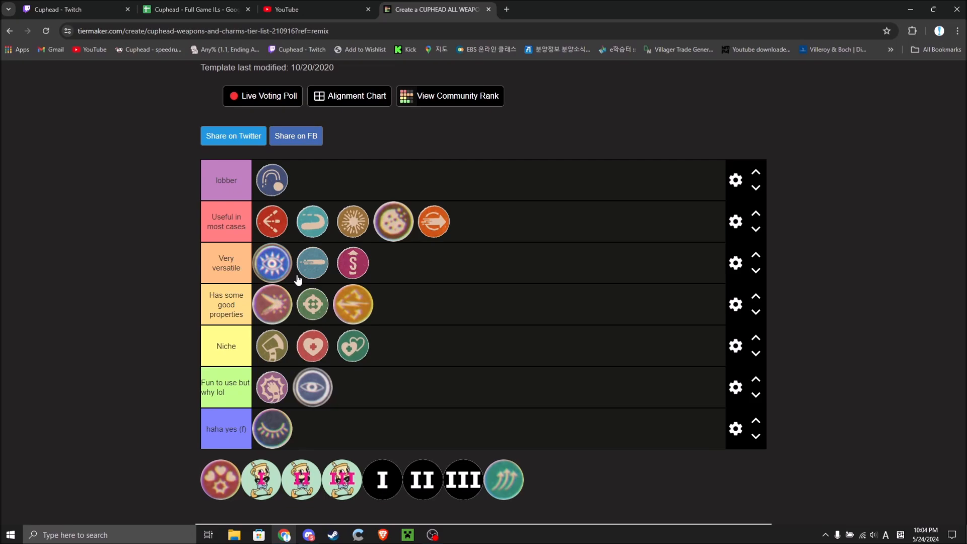
pyautogui.moveTo(294, 283)
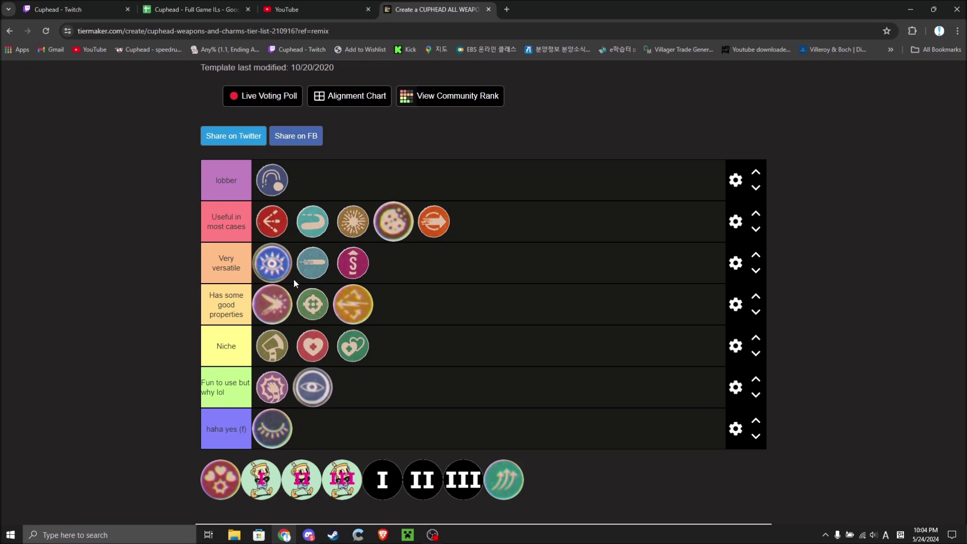
pyautogui.moveTo(272, 262)
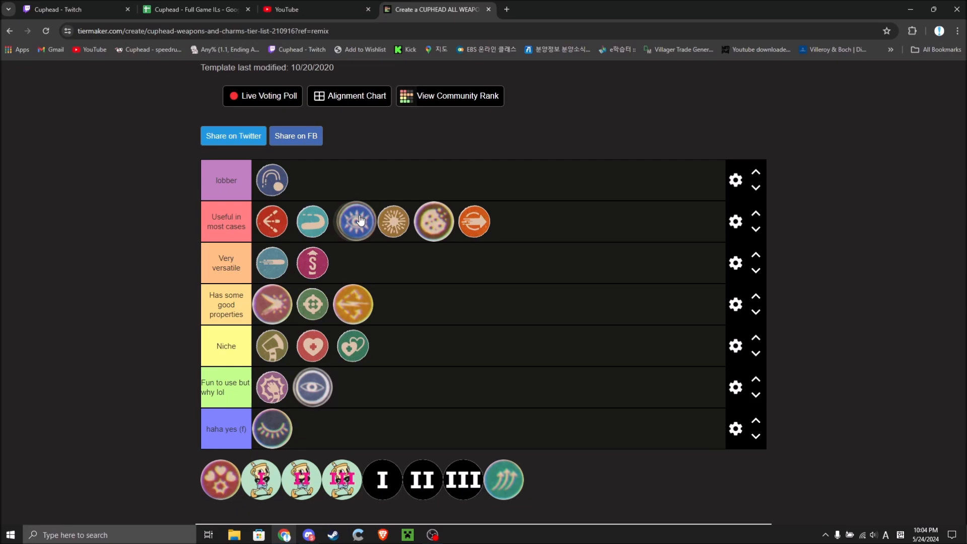
# Drag the blue charm from Very versatile into the 'Useful in most cases' tier
pyautogui.moveTo(354, 221); pyautogui.dragTo(393, 221)
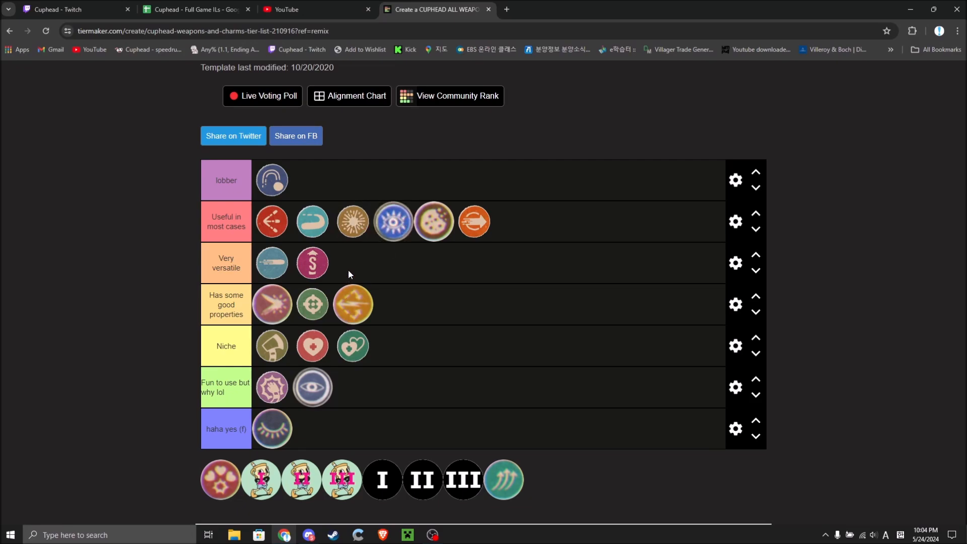
pyautogui.moveTo(371, 247)
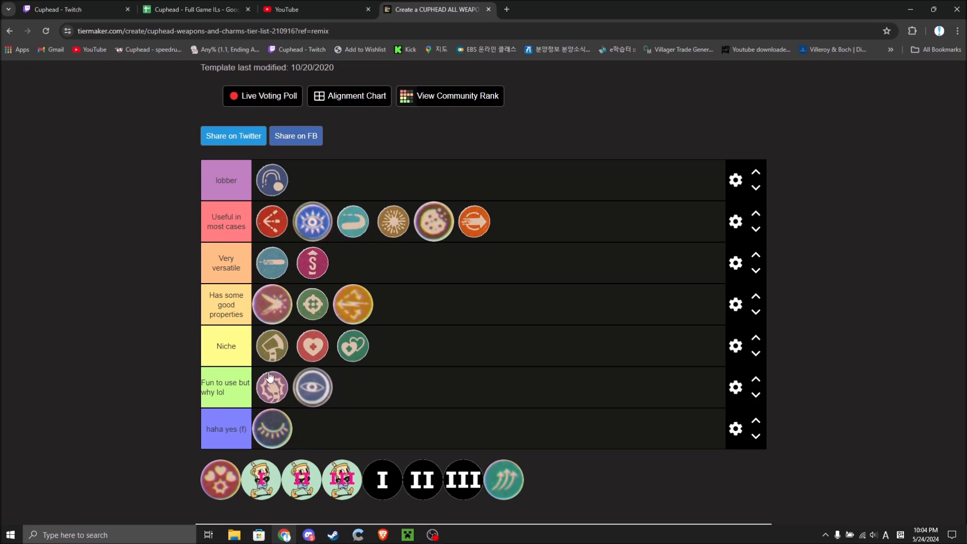
pyautogui.moveTo(208, 487)
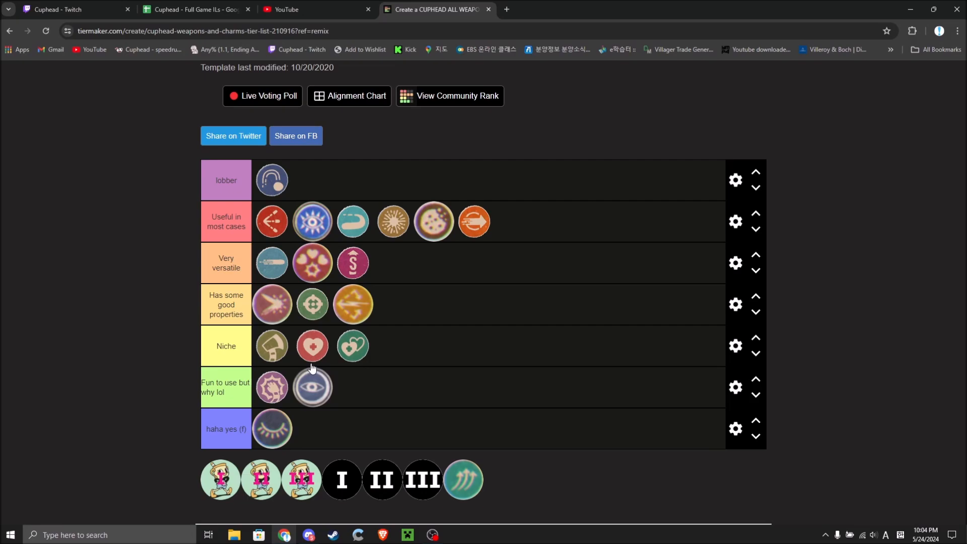
pyautogui.moveTo(212, 480)
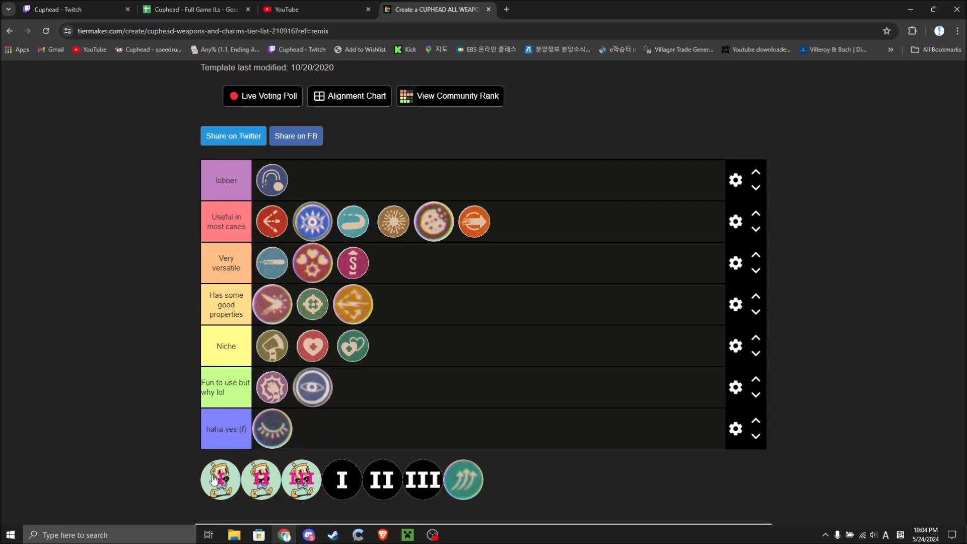
pyautogui.moveTo(214, 483)
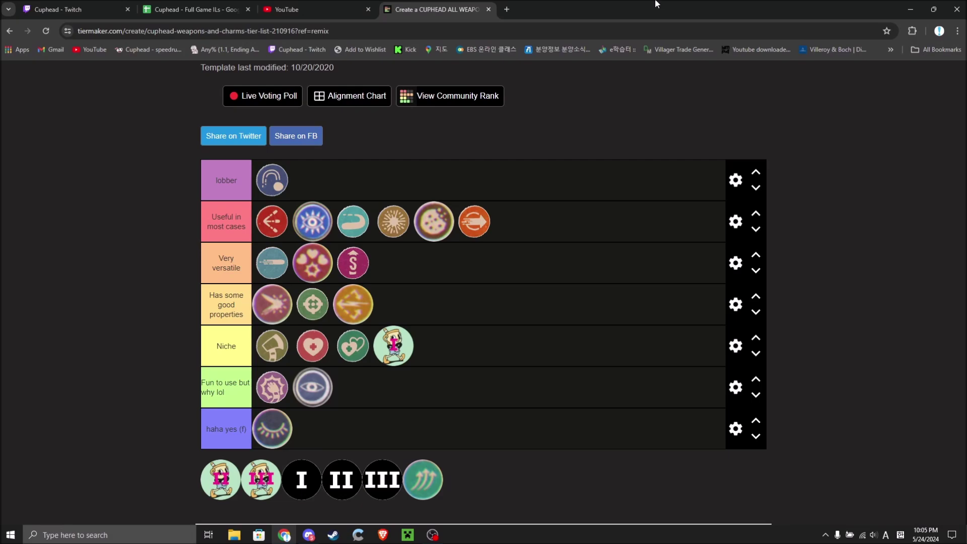
pyautogui.moveTo(385, 462)
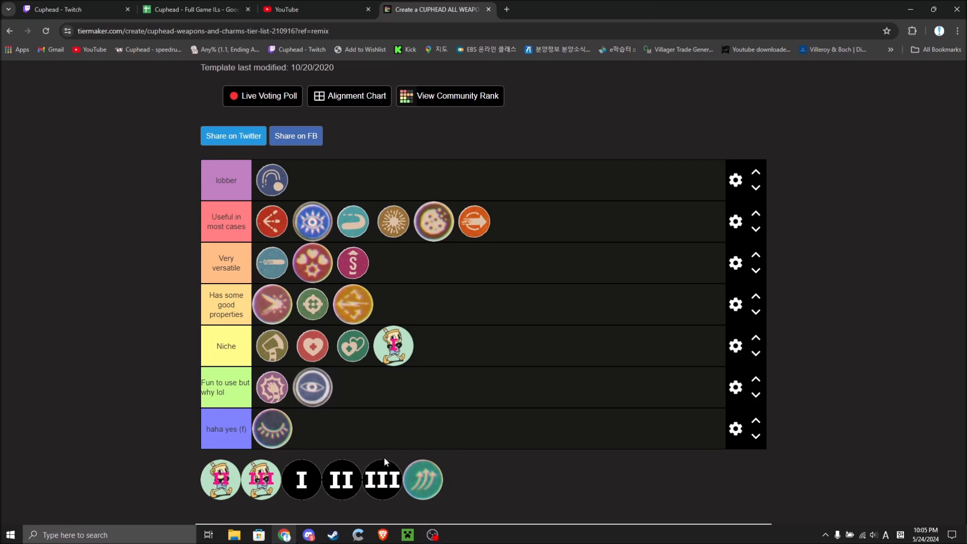
pyautogui.moveTo(522, 404)
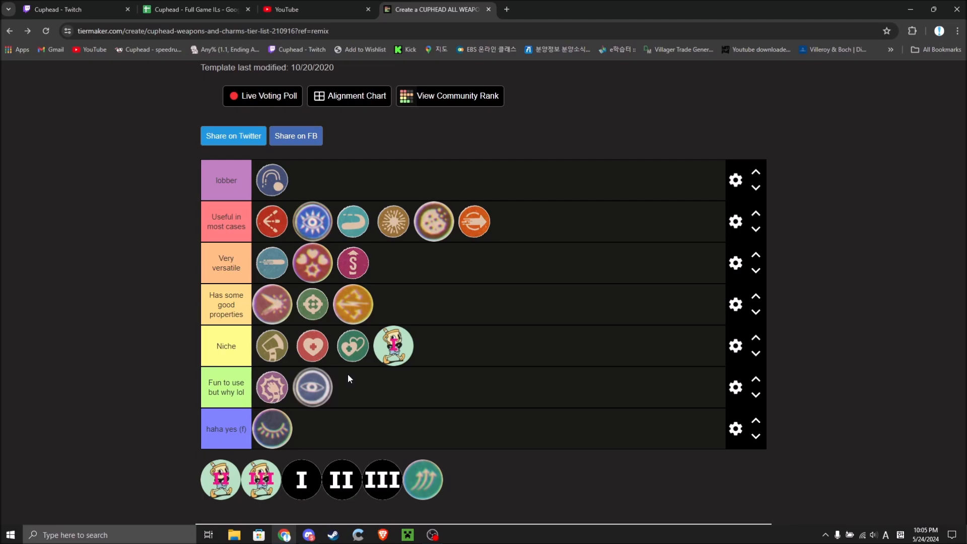
pyautogui.moveTo(384, 381)
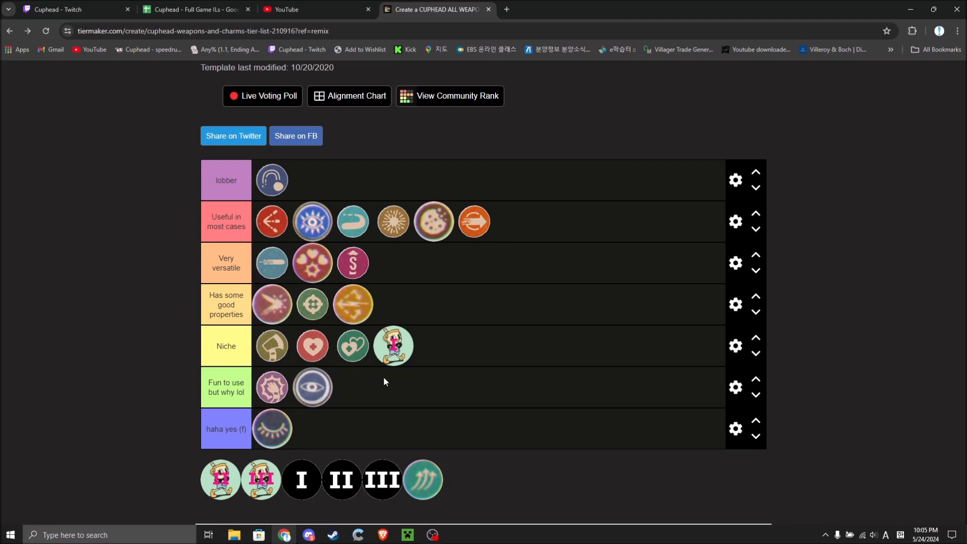
pyautogui.moveTo(398, 356)
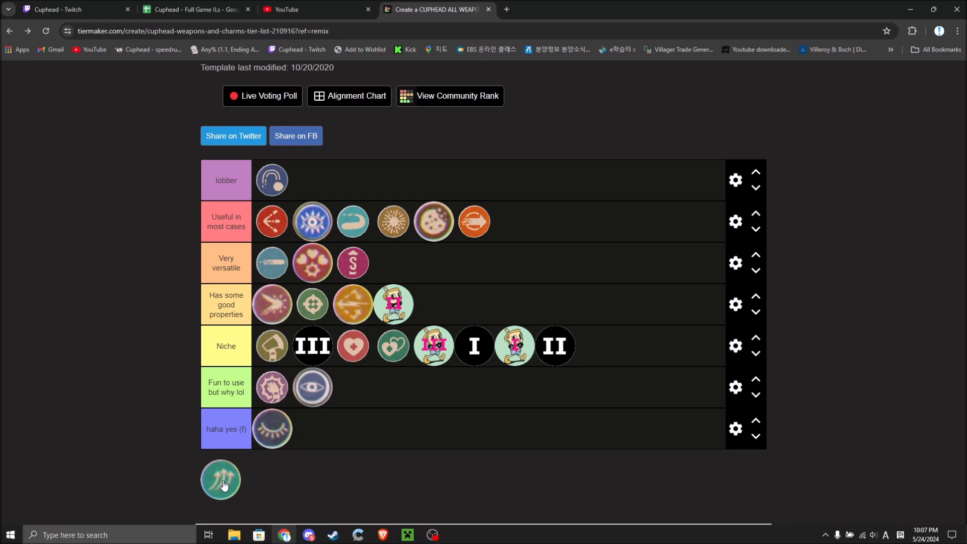
pyautogui.moveTo(222, 482)
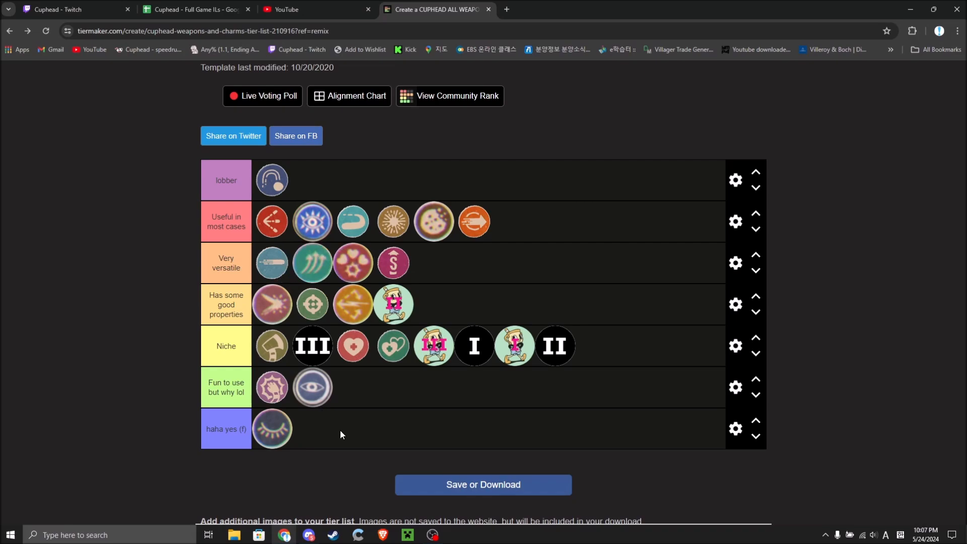
pyautogui.moveTo(380, 487)
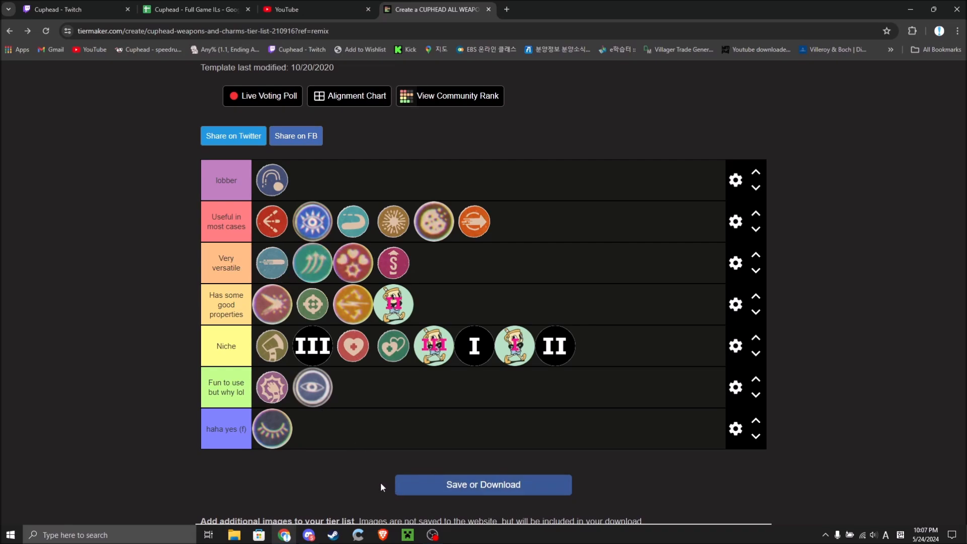
pyautogui.moveTo(302, 279)
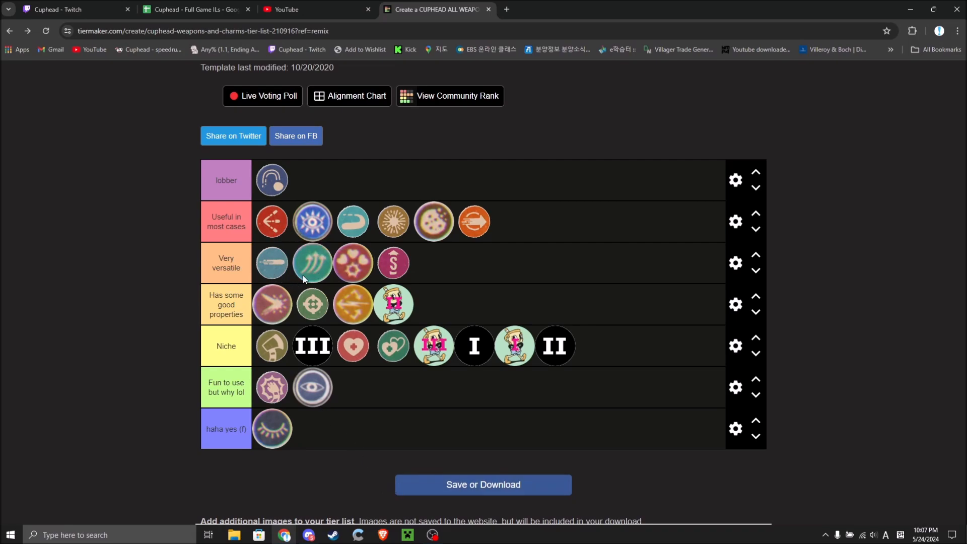
pyautogui.moveTo(316, 278)
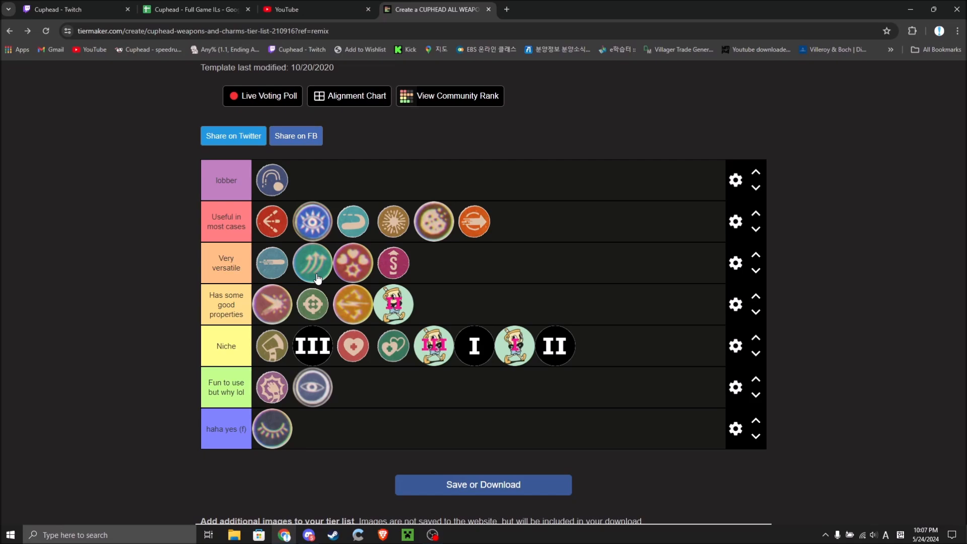
pyautogui.moveTo(320, 273)
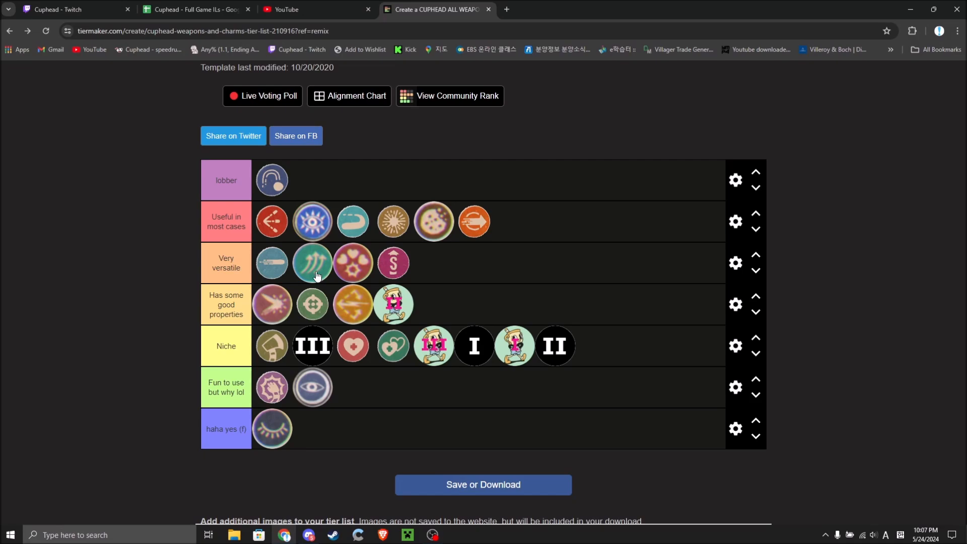
pyautogui.moveTo(314, 283)
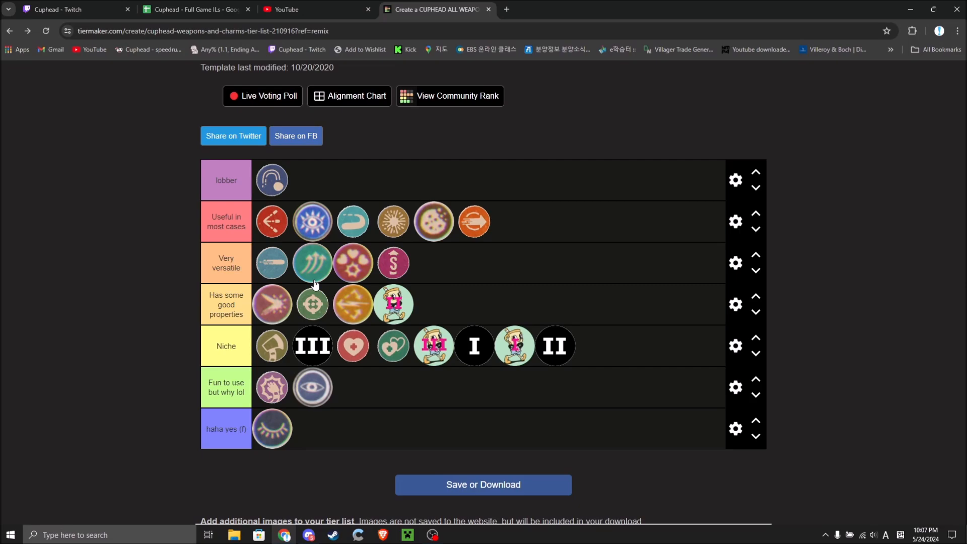
pyautogui.moveTo(137, 356)
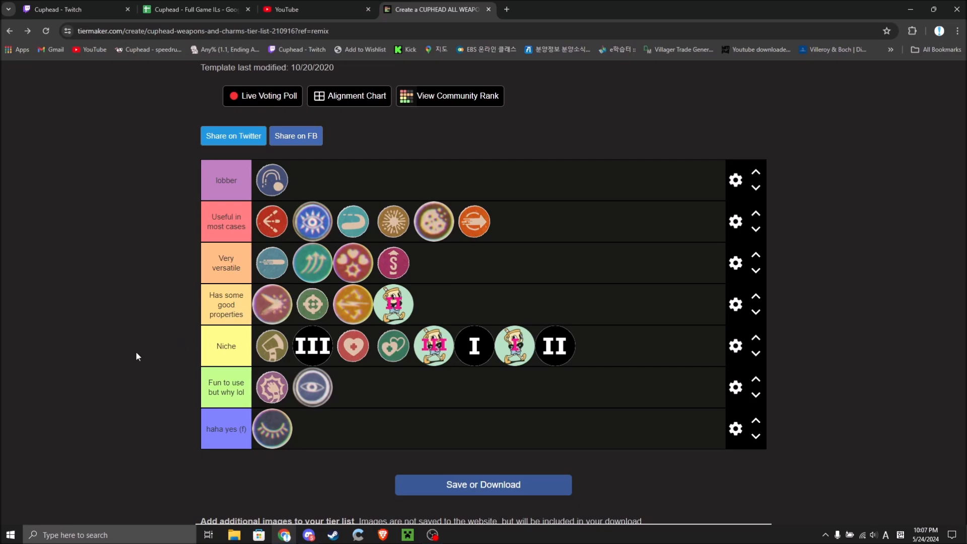